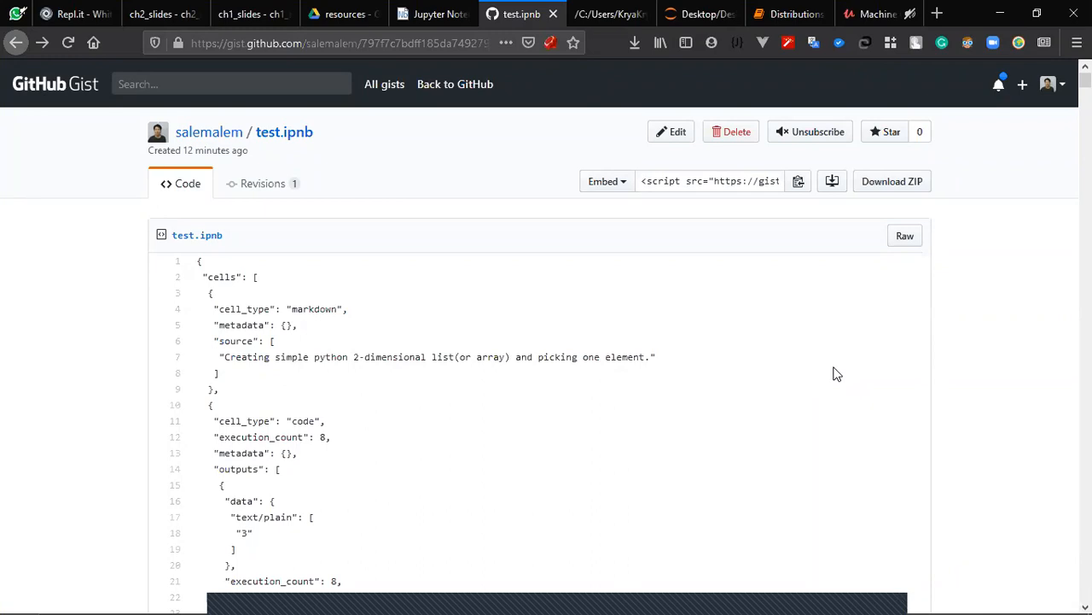
mouse_move(493, 9)
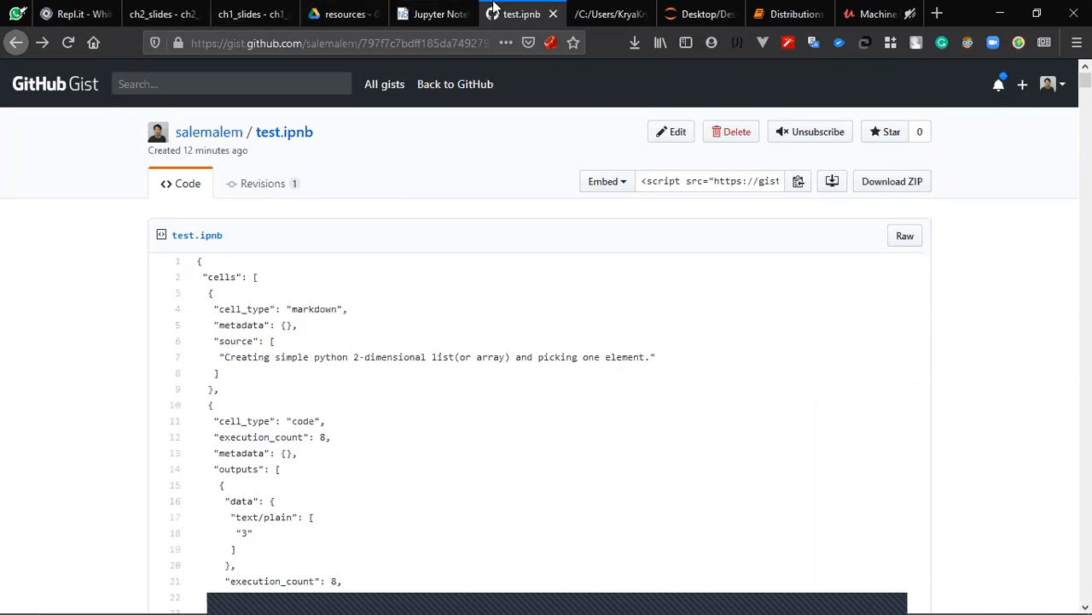
mouse_move(766, 164)
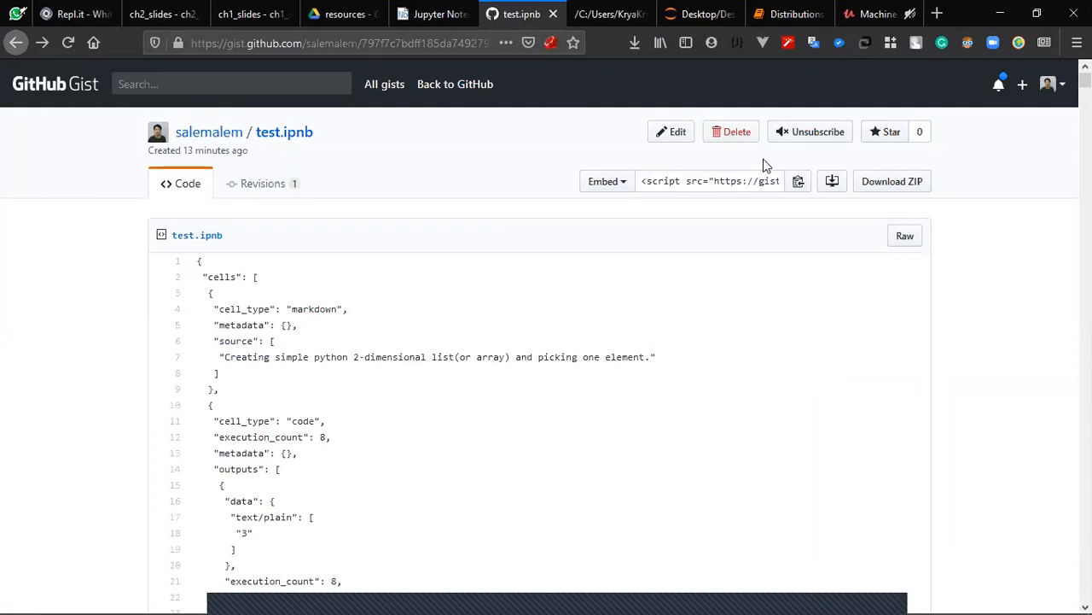
mouse_move(298, 219)
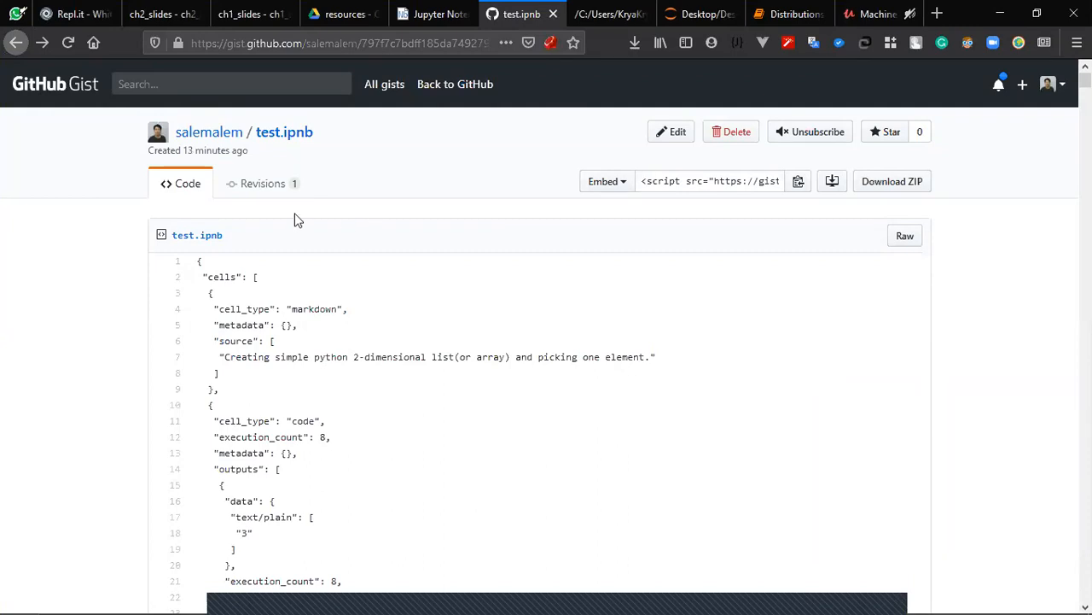
mouse_move(296, 157)
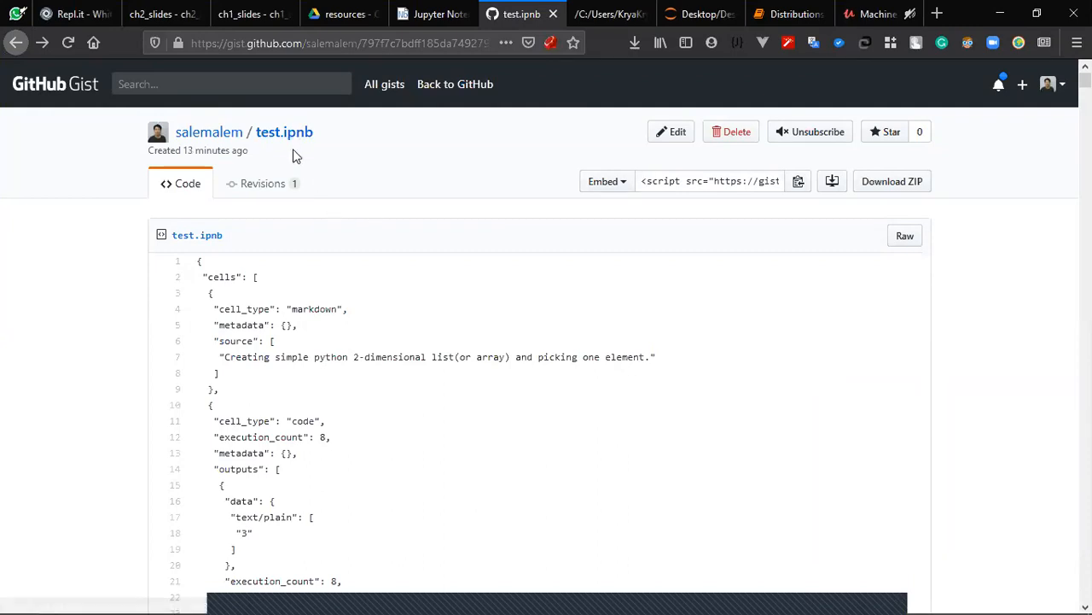
mouse_move(404, 248)
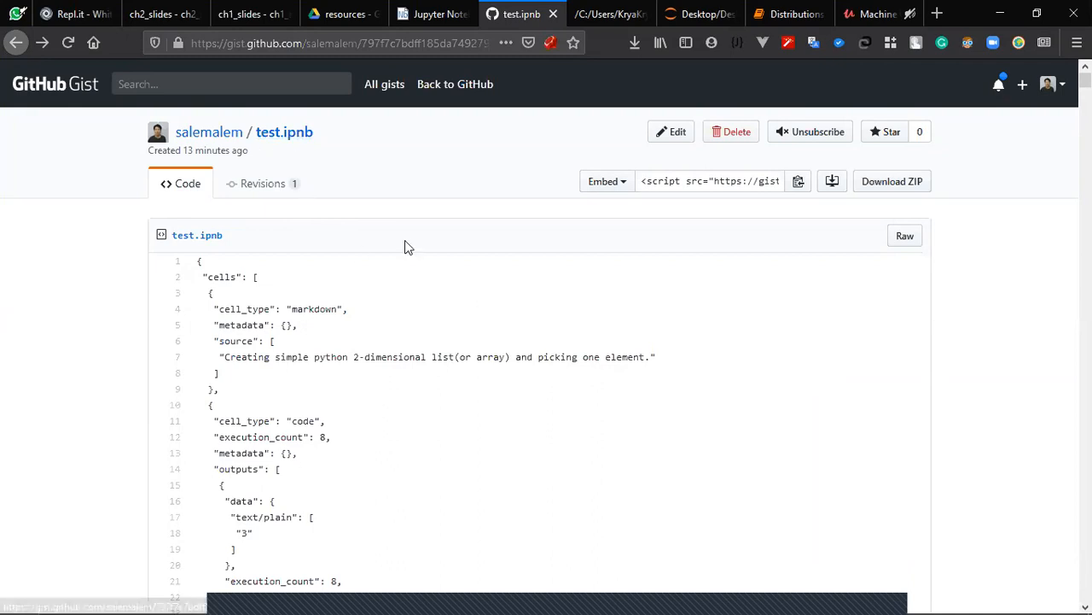
Step: Show the recent downloads list on the test.ipynb gist page
click(634, 43)
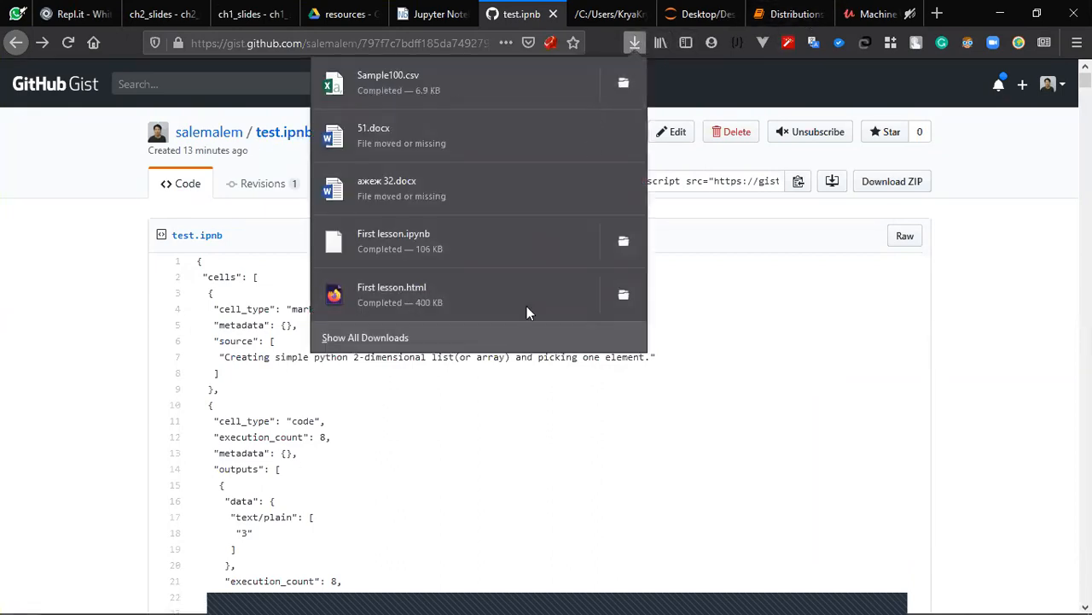
mouse_move(760, 7)
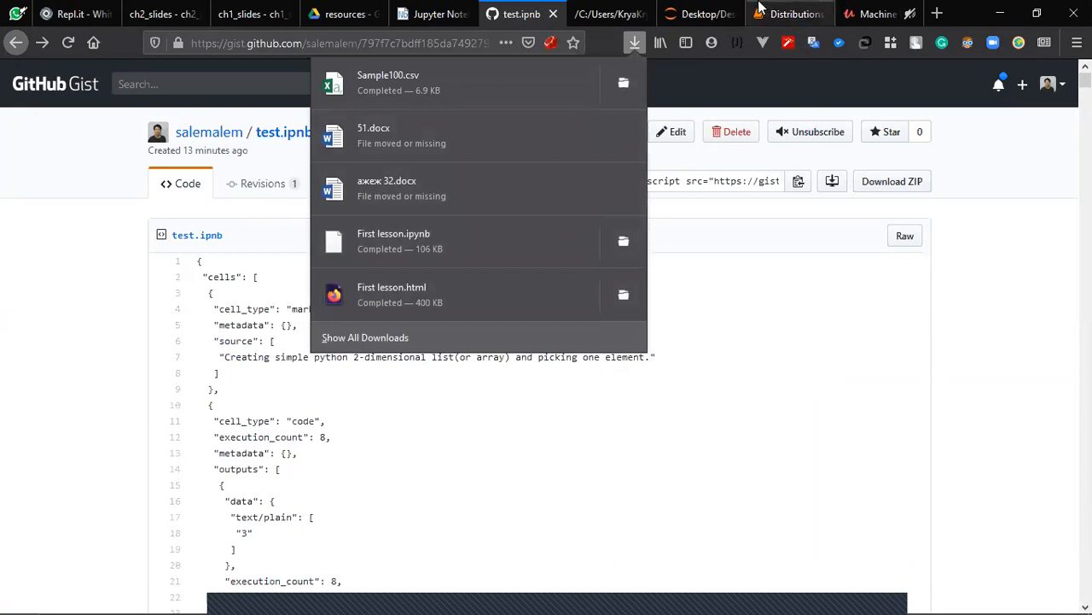
Step: In Jupyter's file browser, navigate to Downloads and open First lesson.ipynb
click(700, 14)
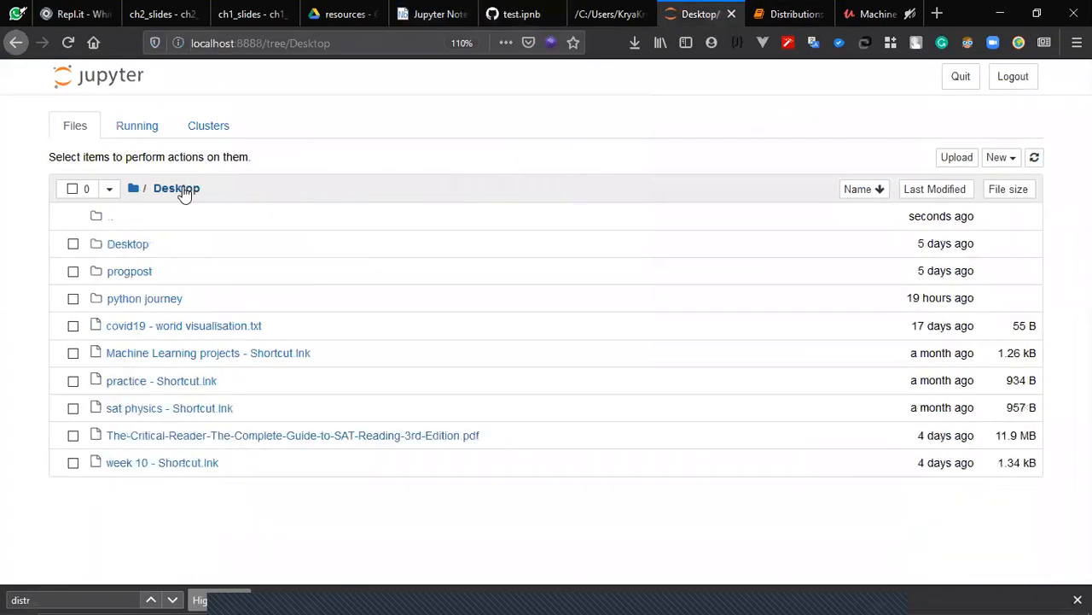
mouse_move(147, 214)
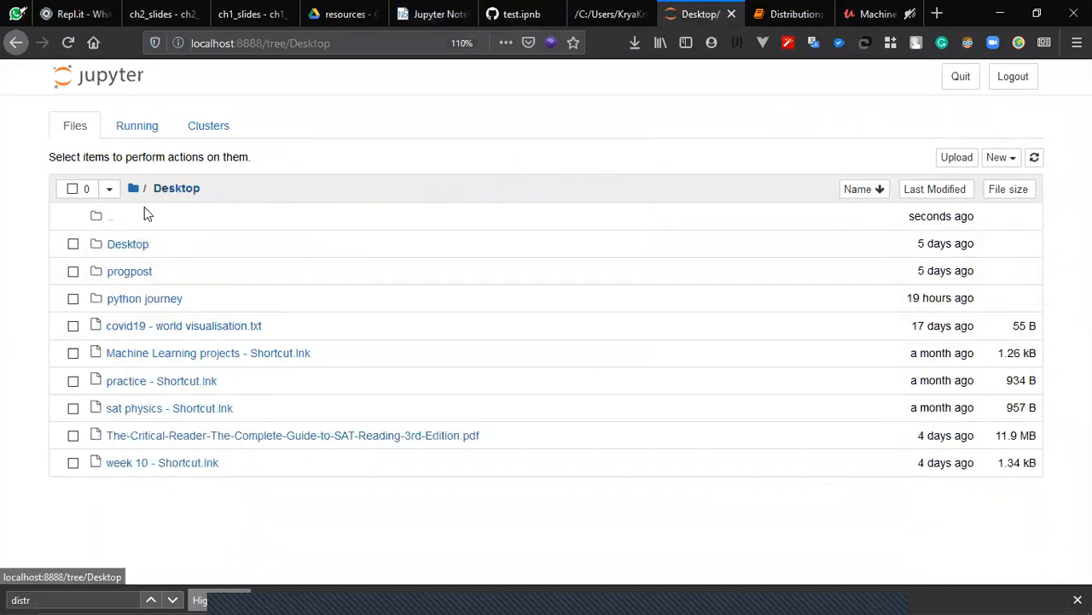
click(133, 188)
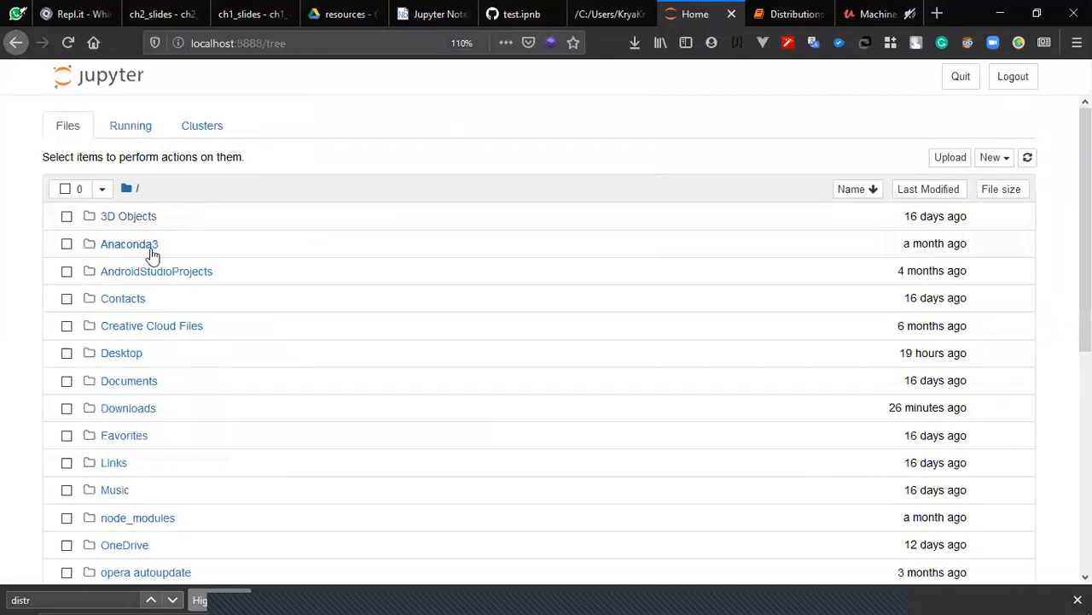
mouse_move(128, 407)
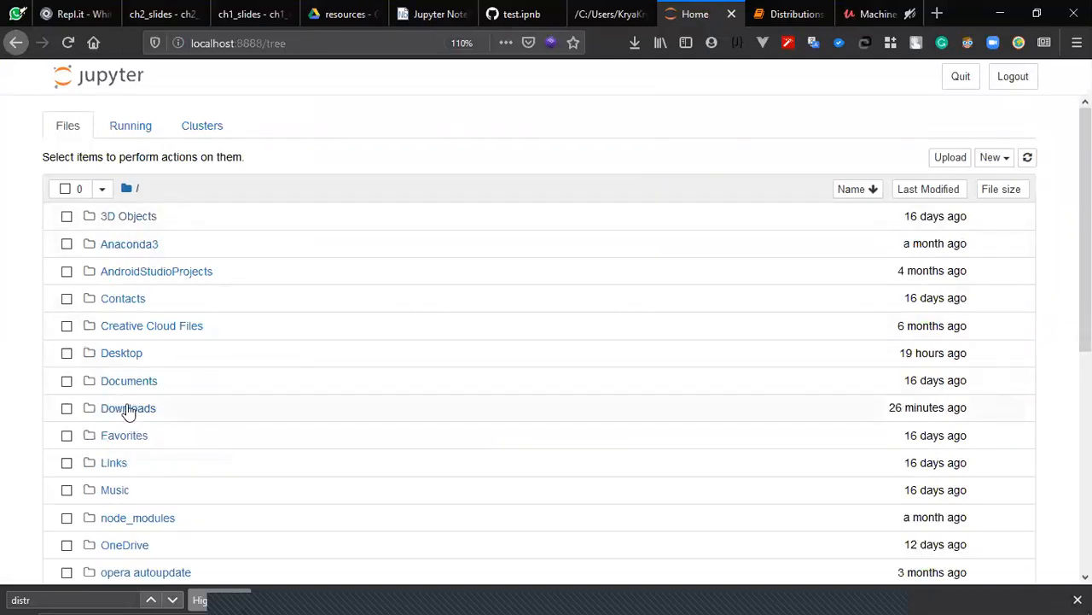
click(128, 407)
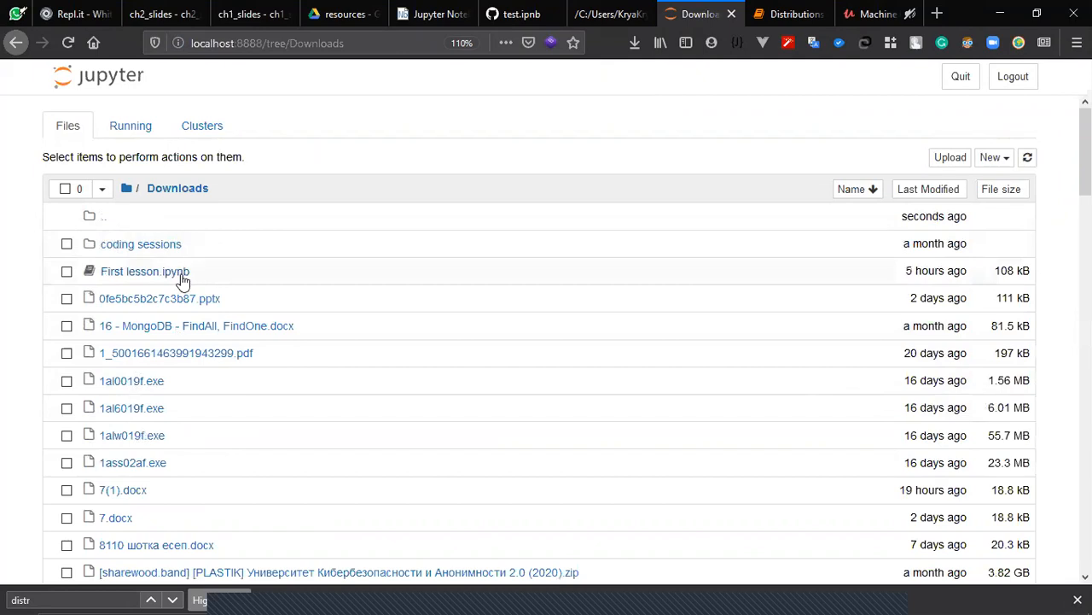
click(144, 270)
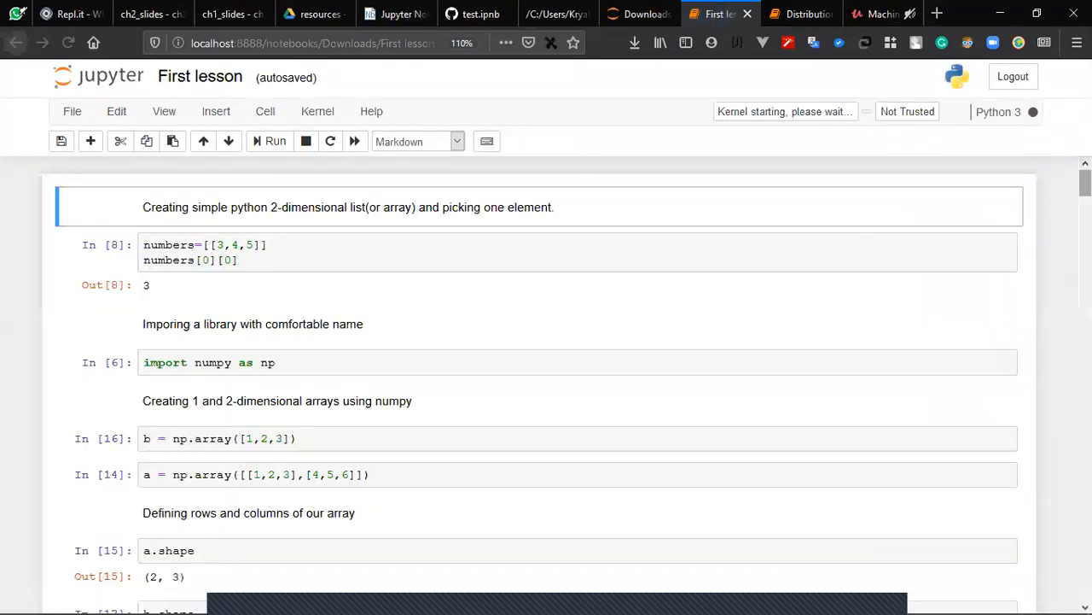
Step: Skim the notebook, then leave its page without saving
scroll(down, 3)
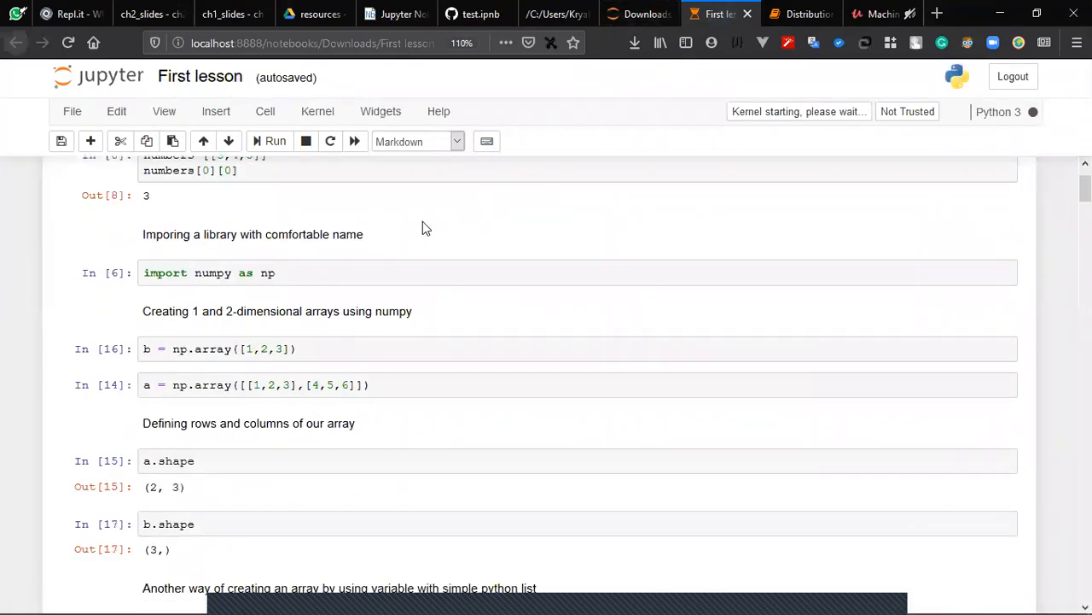
scroll(up, 3)
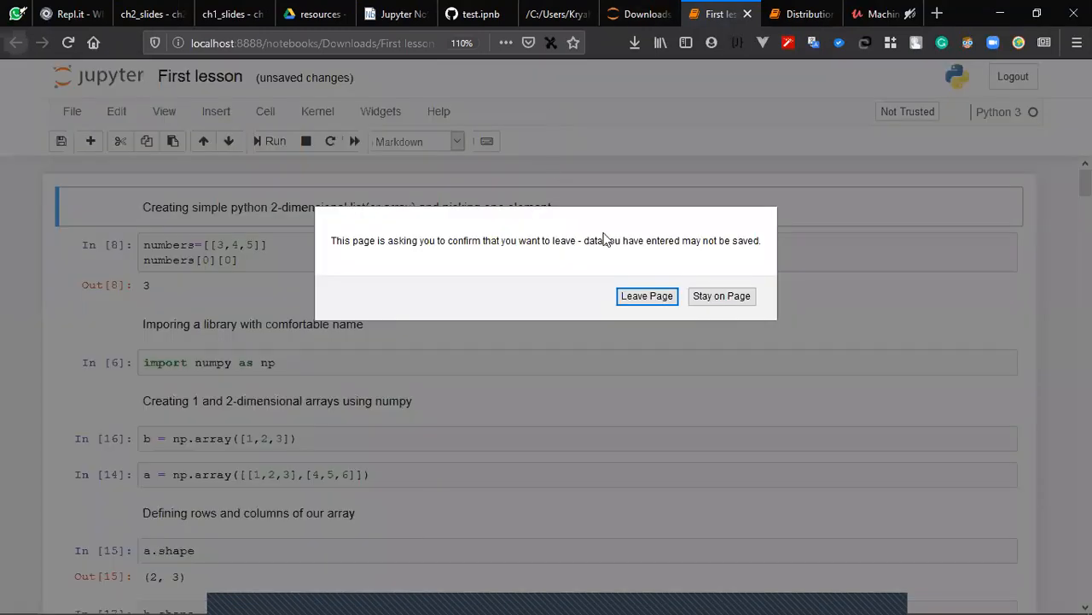
click(647, 295)
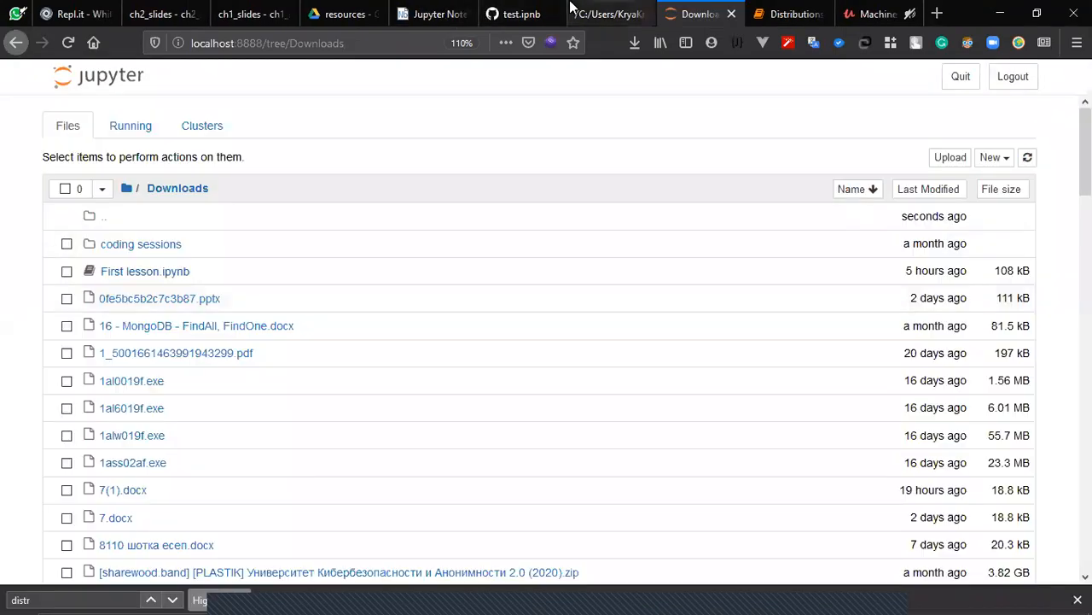
Step: Open the downloaded First lesson.ipynb from the downloads list as raw JSON in Firefox
click(634, 42)
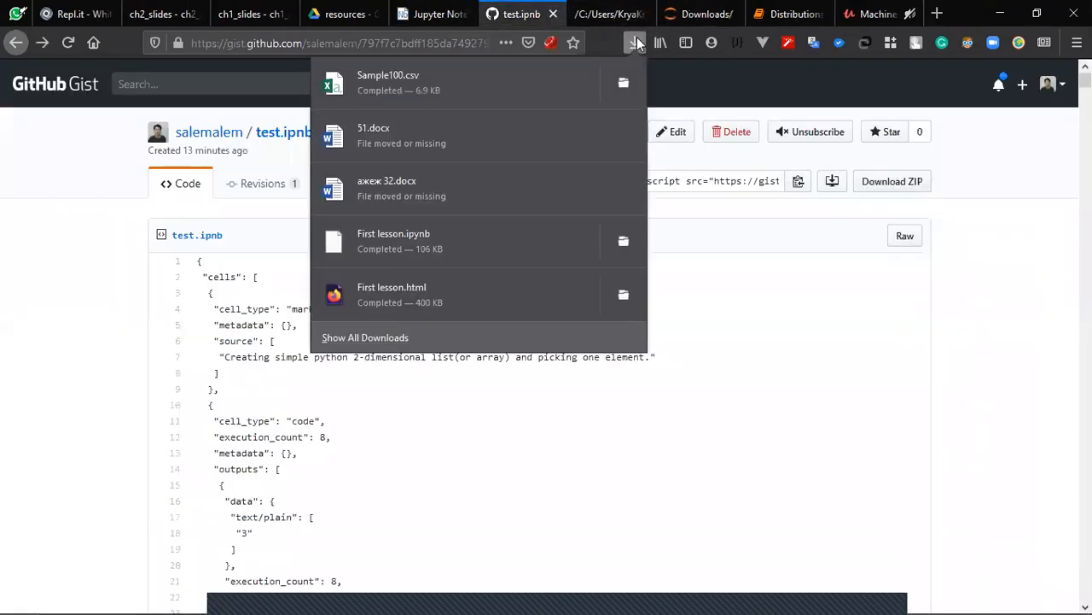
mouse_move(393, 241)
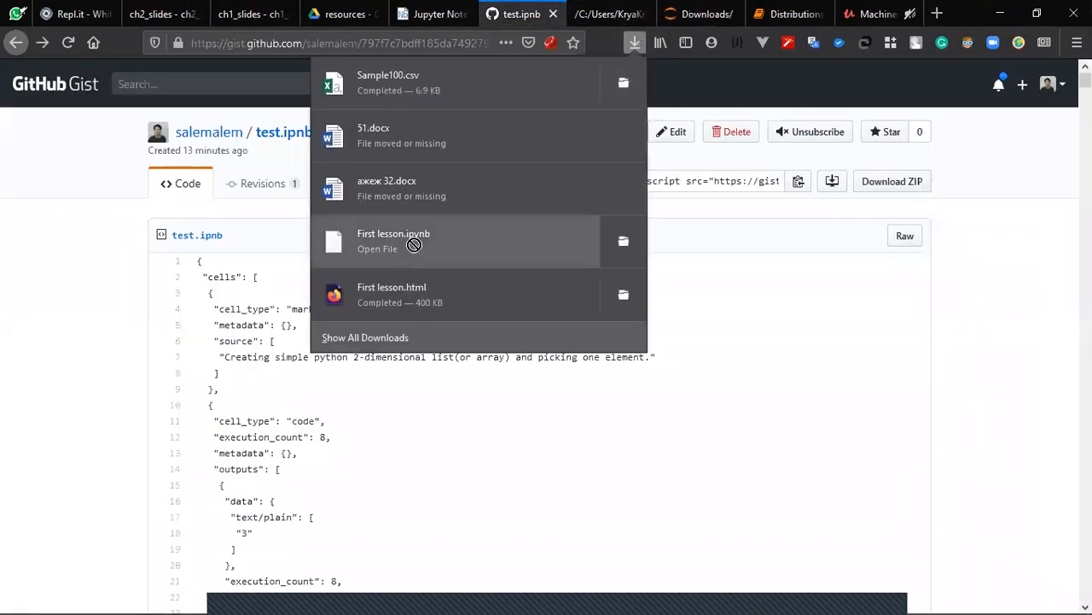
click(393, 240)
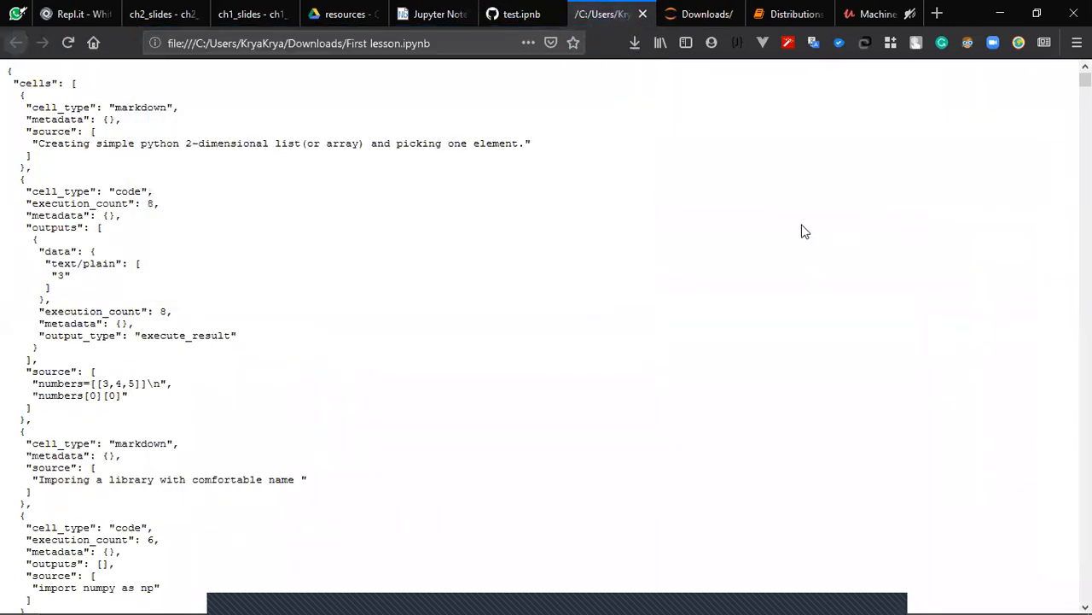
mouse_move(778, 155)
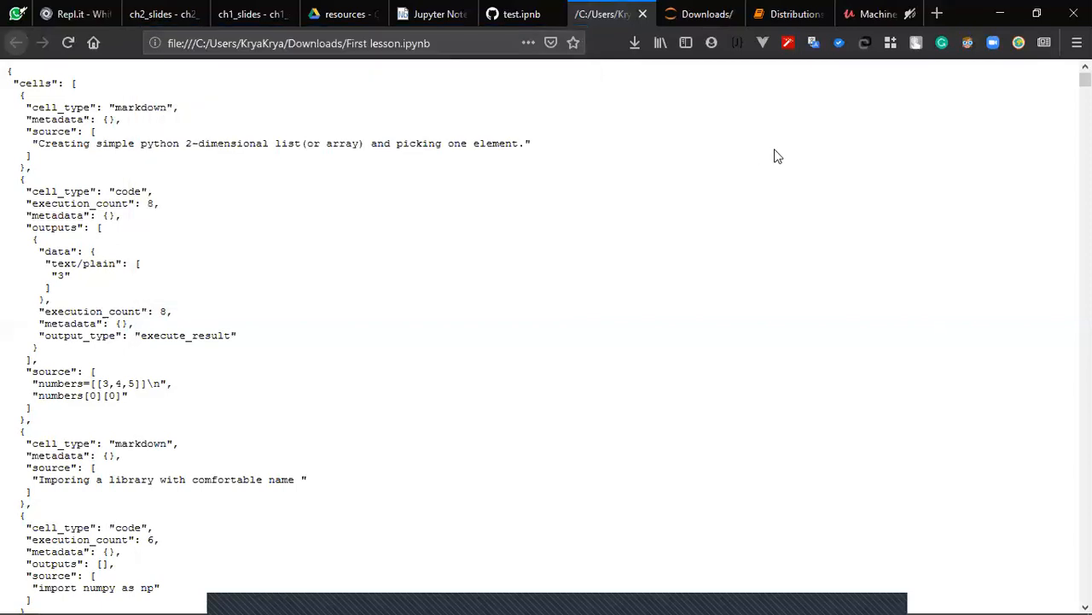
mouse_move(83, 103)
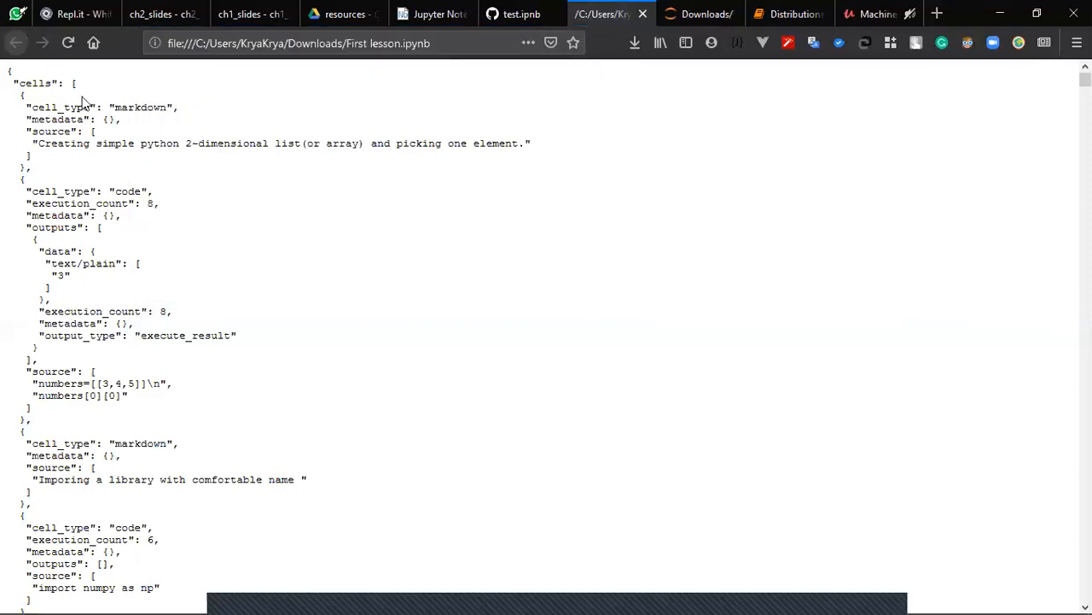
mouse_move(8, 70)
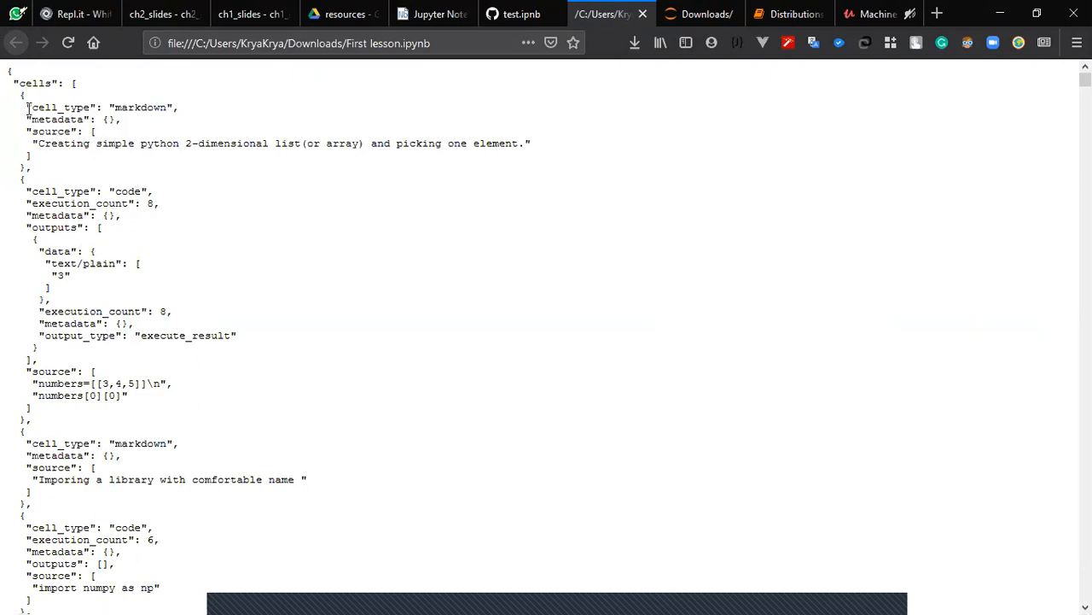
mouse_move(58, 166)
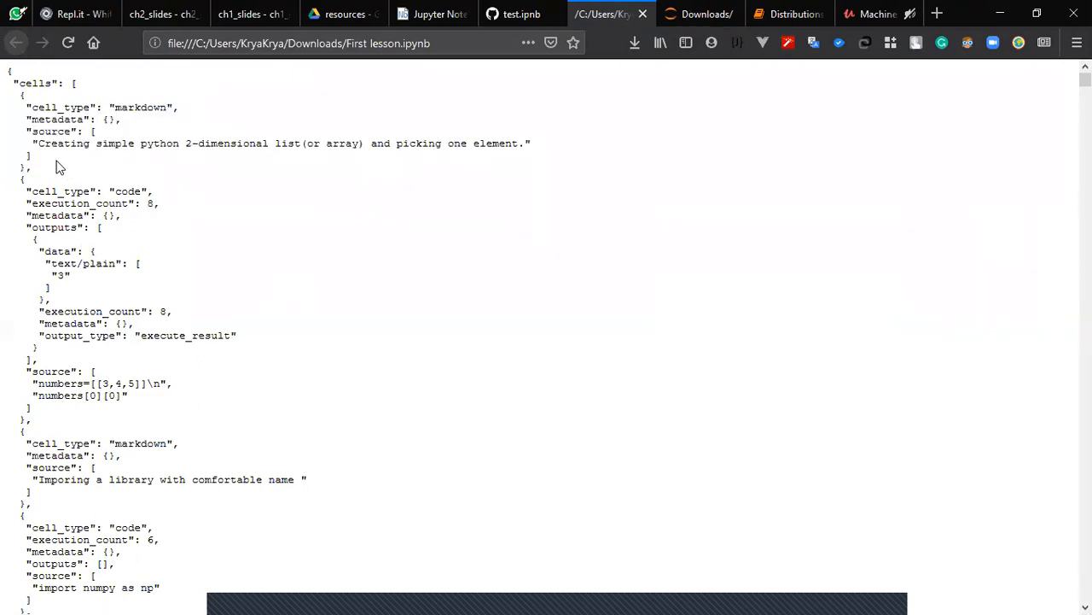
mouse_move(598, 595)
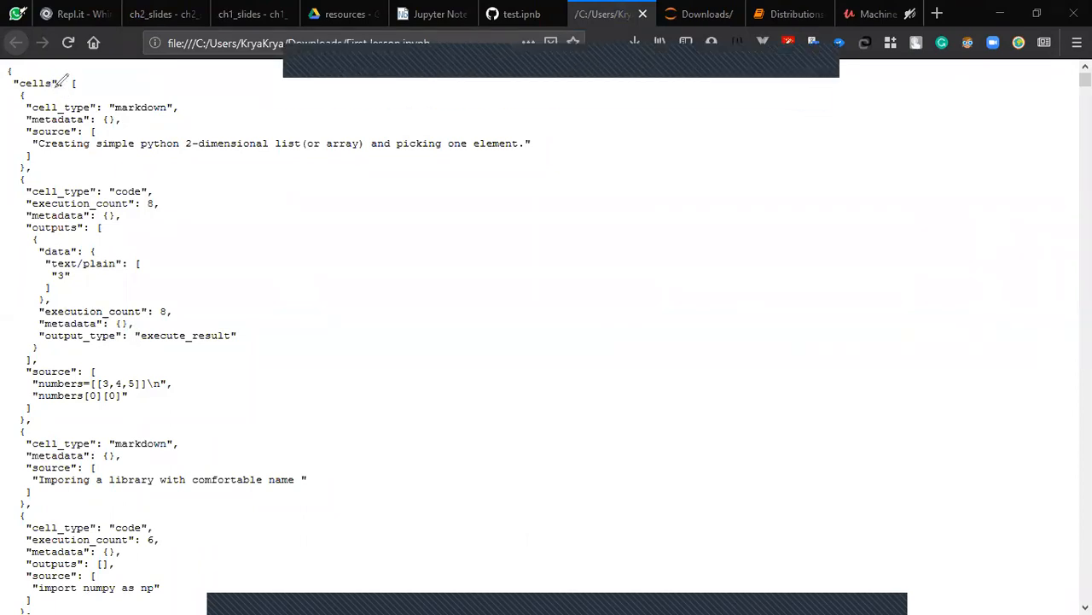
drag(448, 205, 450, 260)
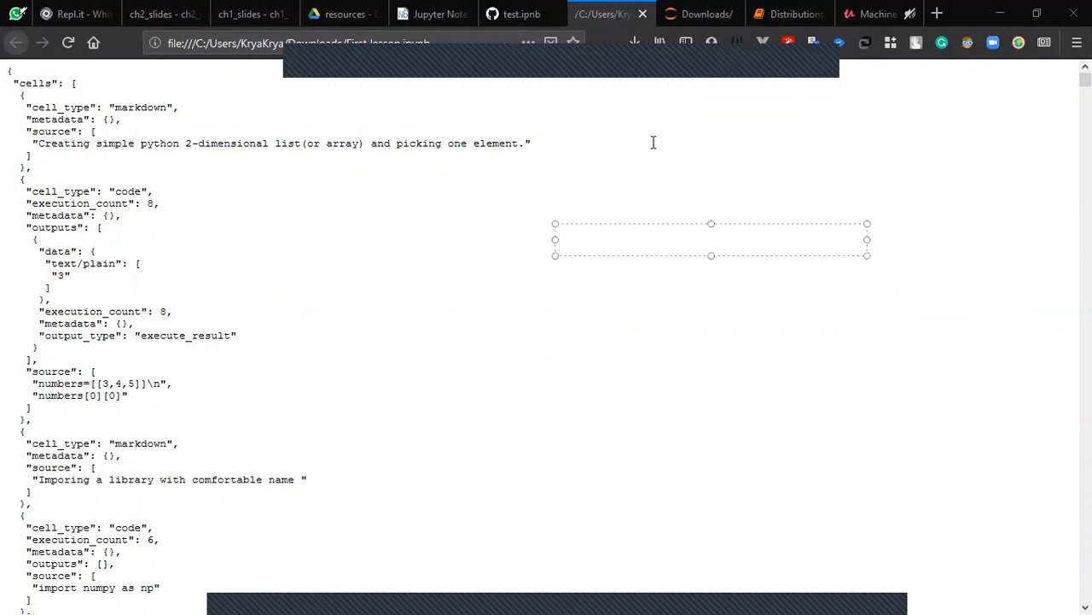
text(<head>)
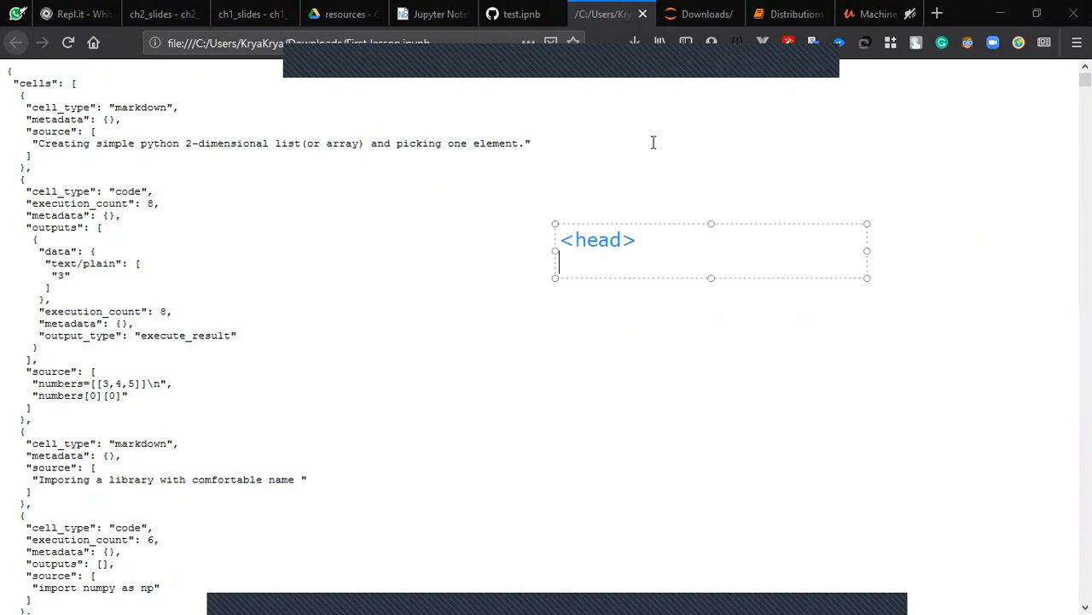
text(</head>)
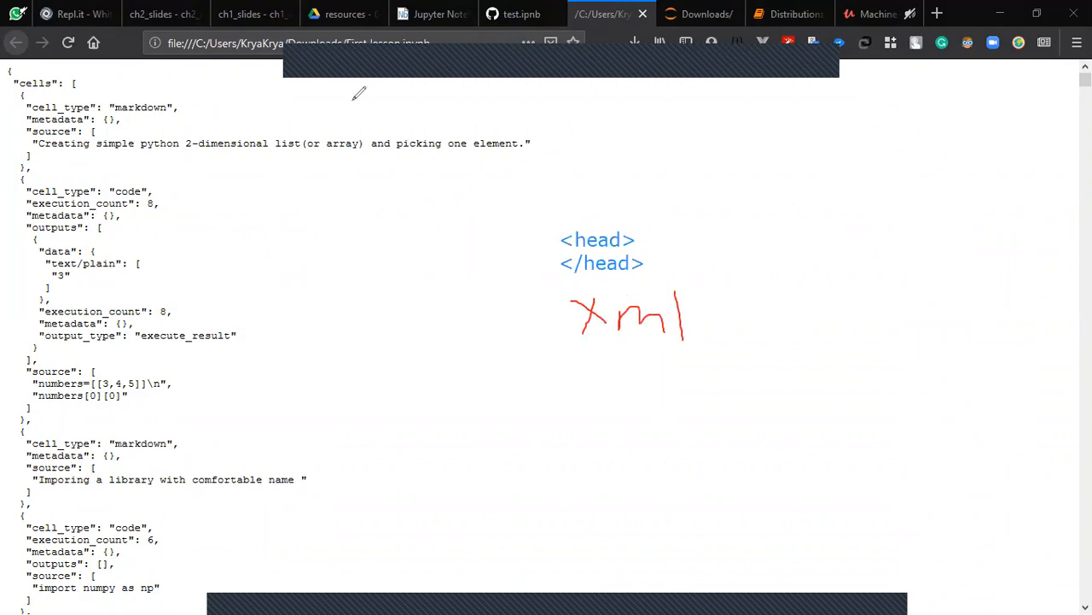
mouse_move(416, 73)
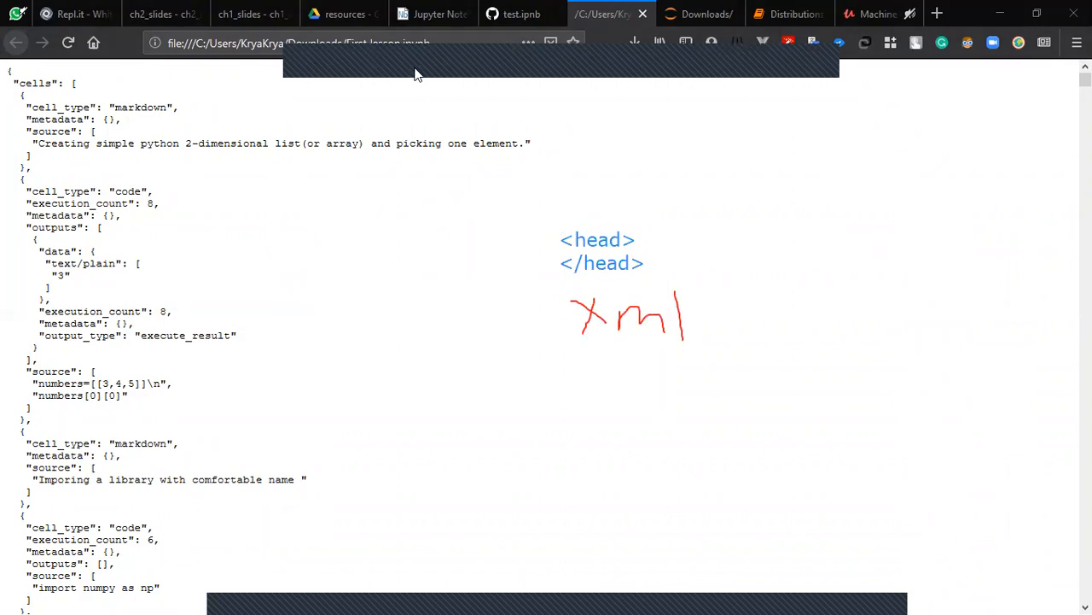
mouse_move(403, 66)
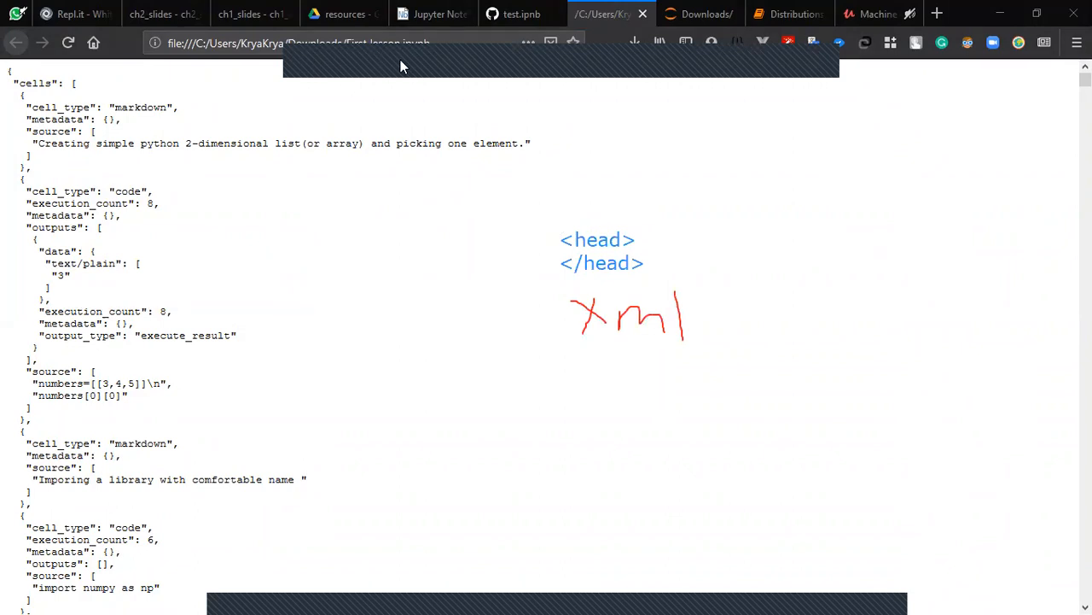
mouse_move(792, 224)
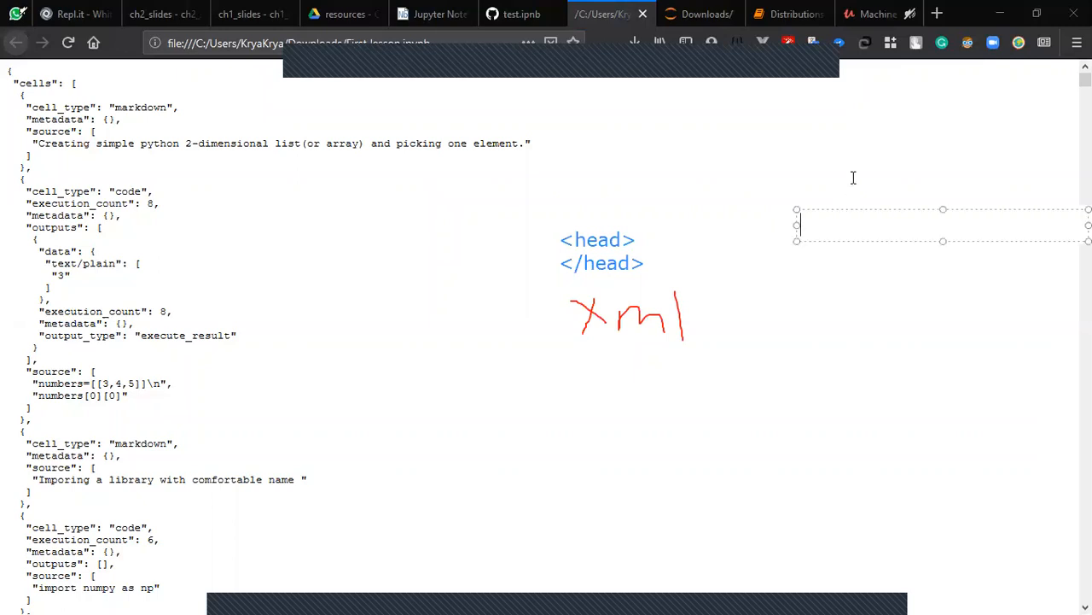
text({)
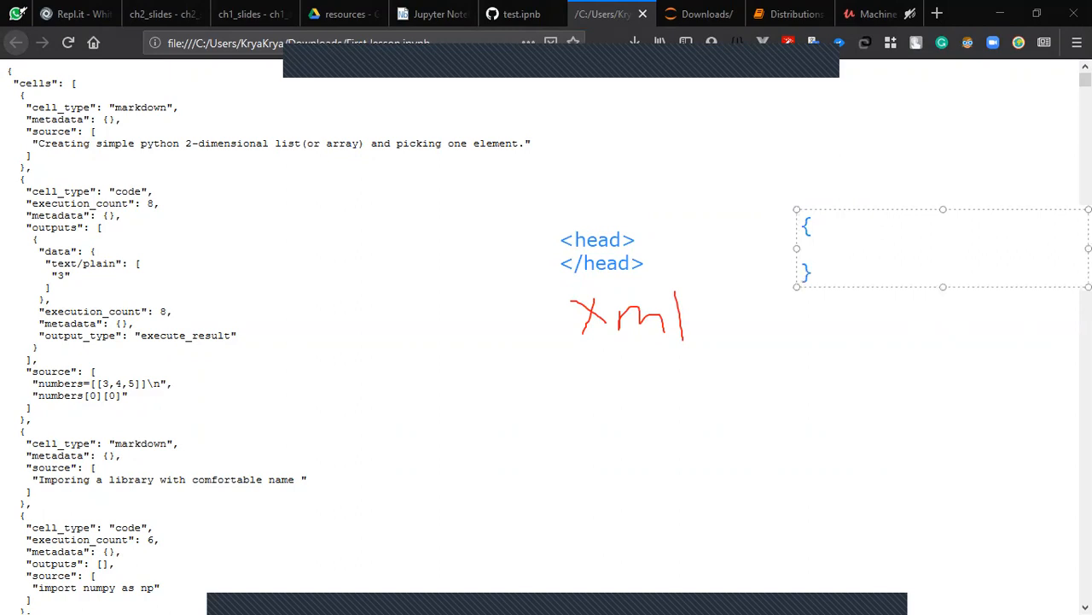
text(head)
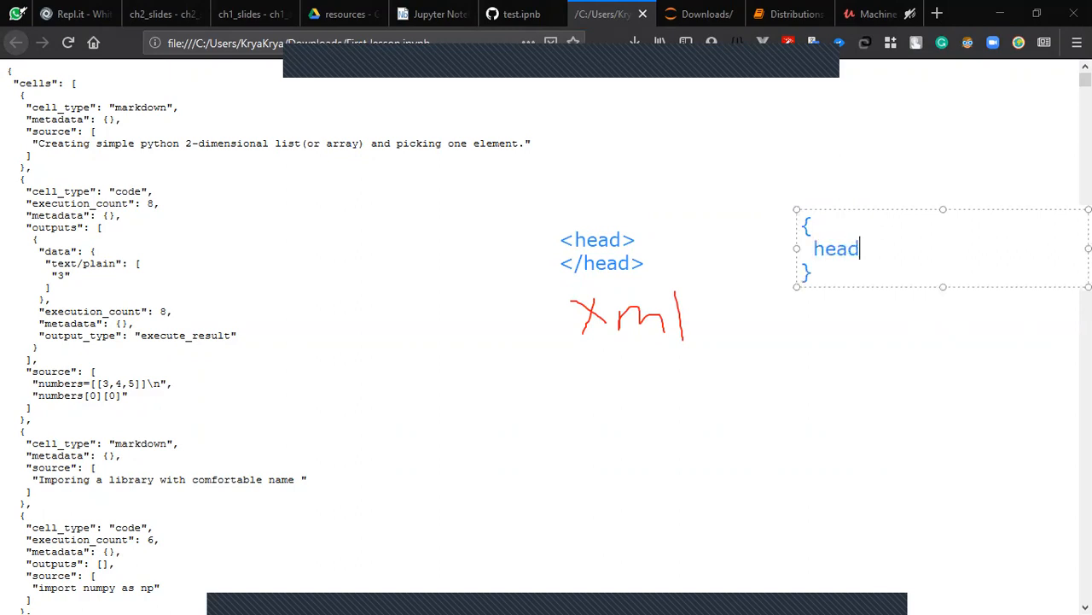
text(:)
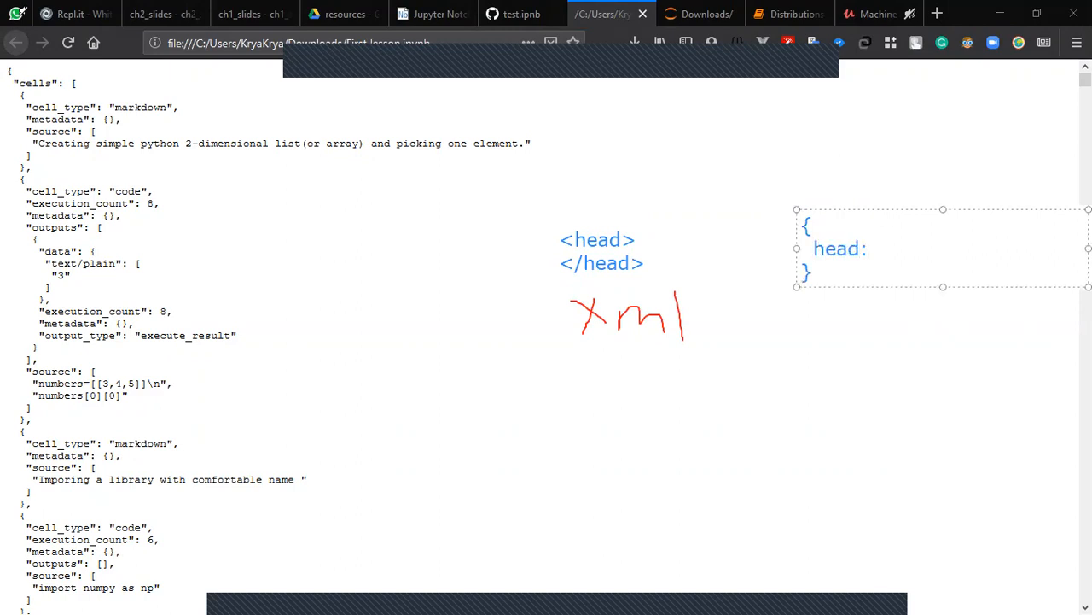
text([])
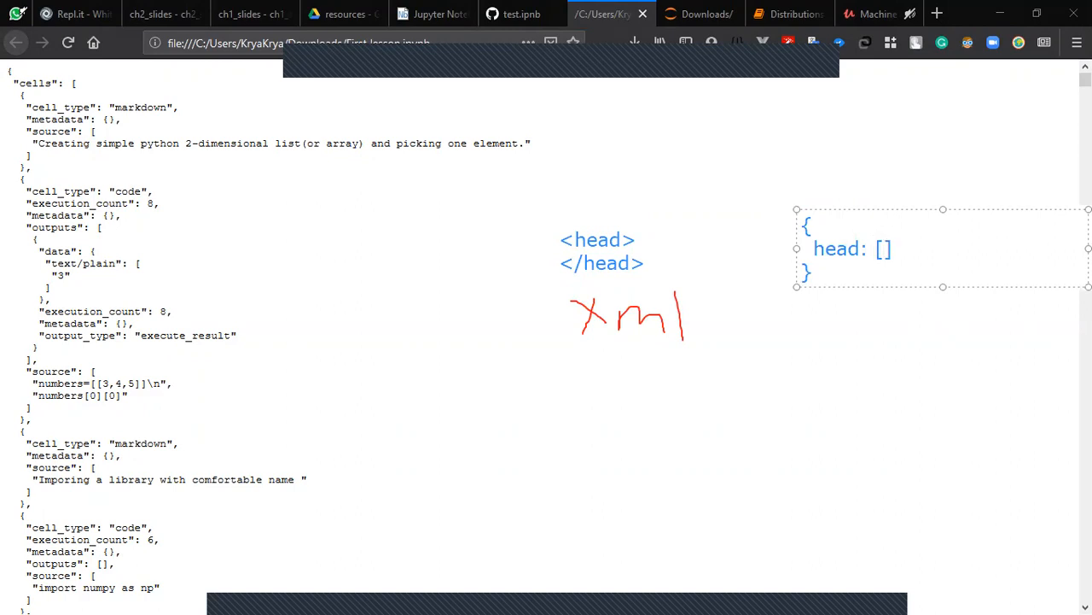
text(m)
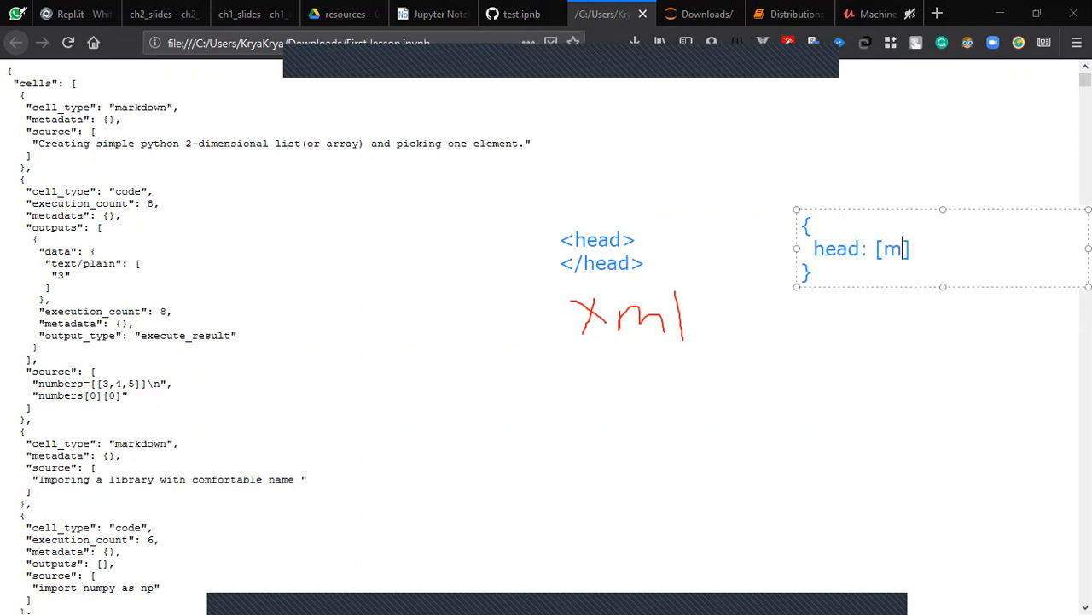
text(ose)
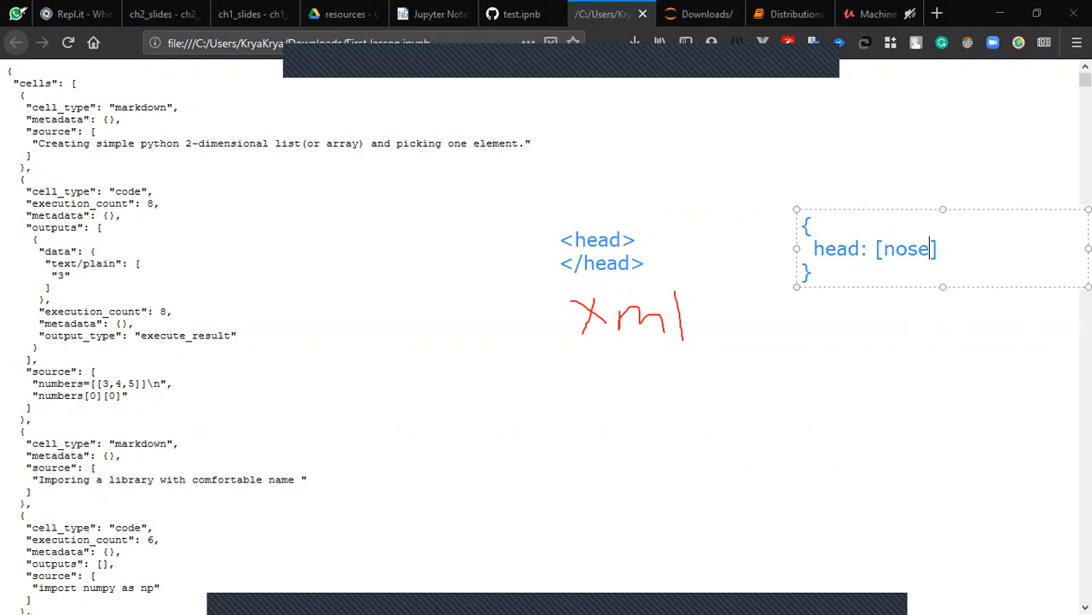
click(981, 259)
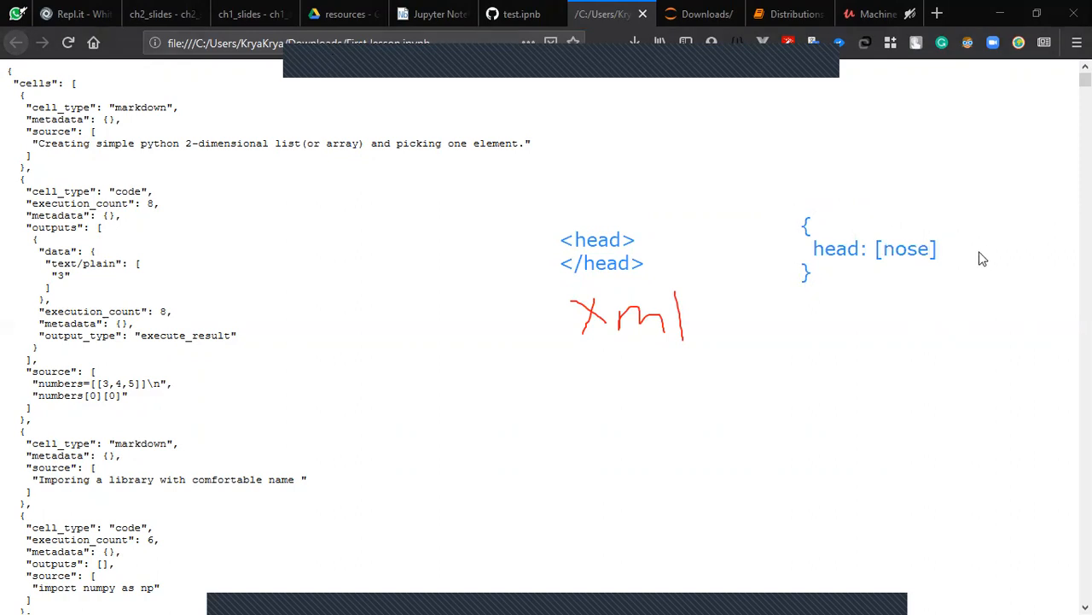
mouse_move(785, 233)
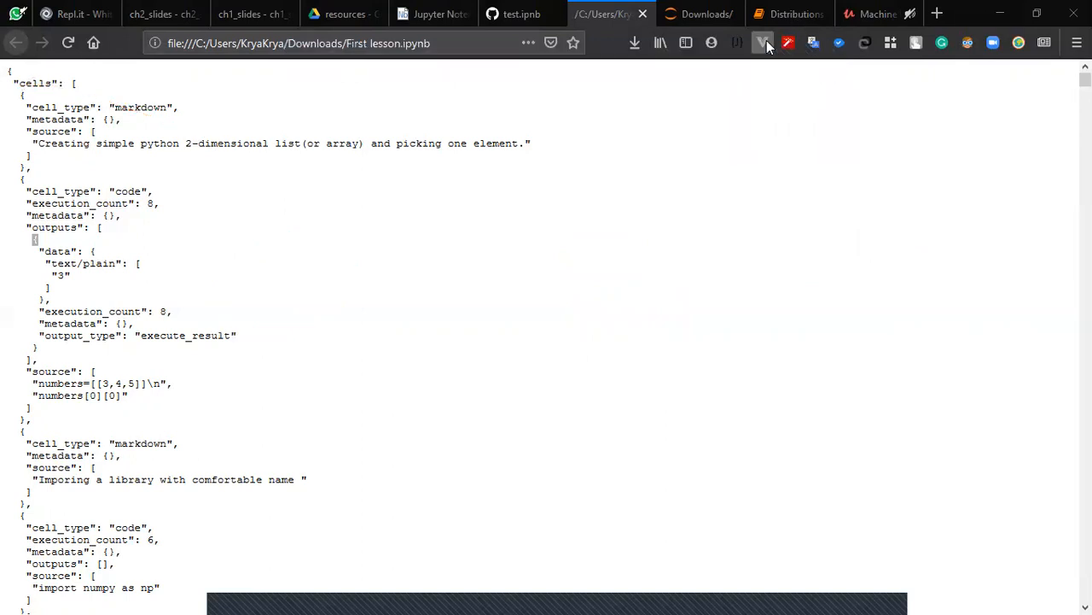
mouse_move(657, 60)
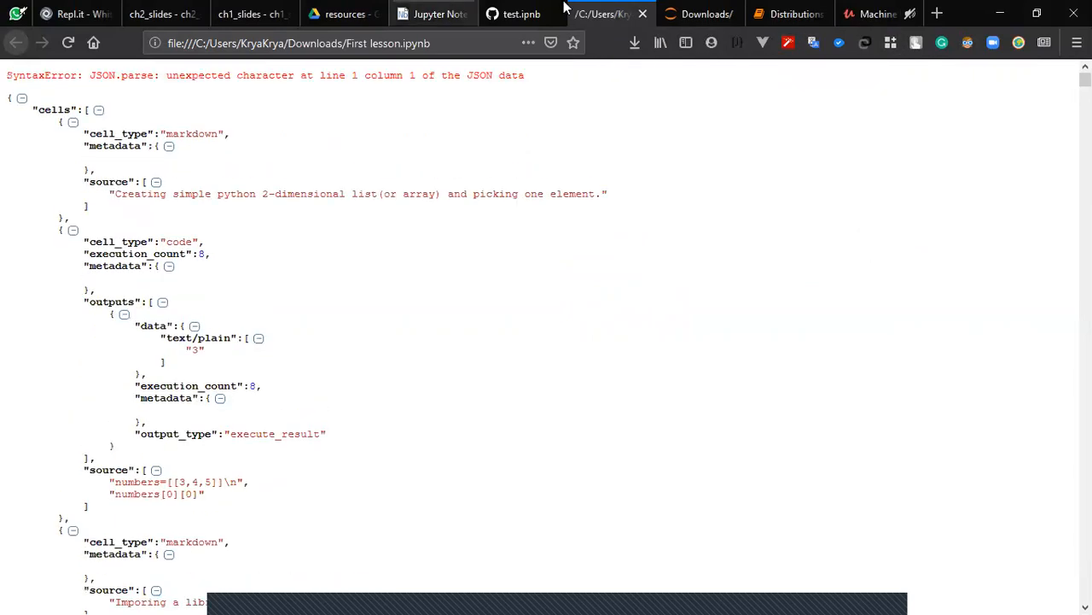
Step: Close the notebook JSON tab and reopen First lesson.ipynb from Downloads
click(610, 13)
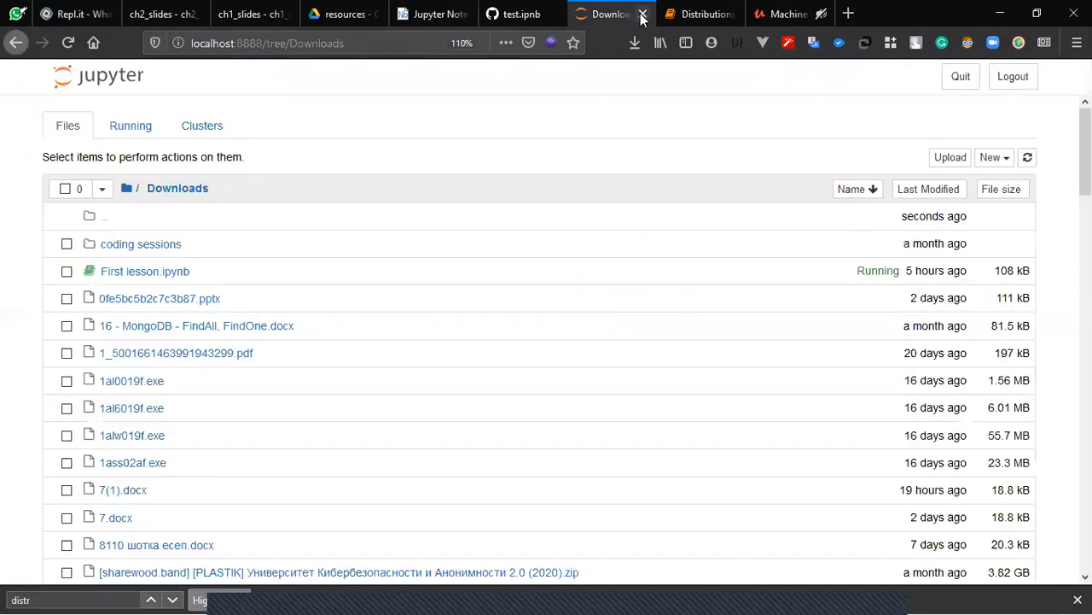
click(144, 270)
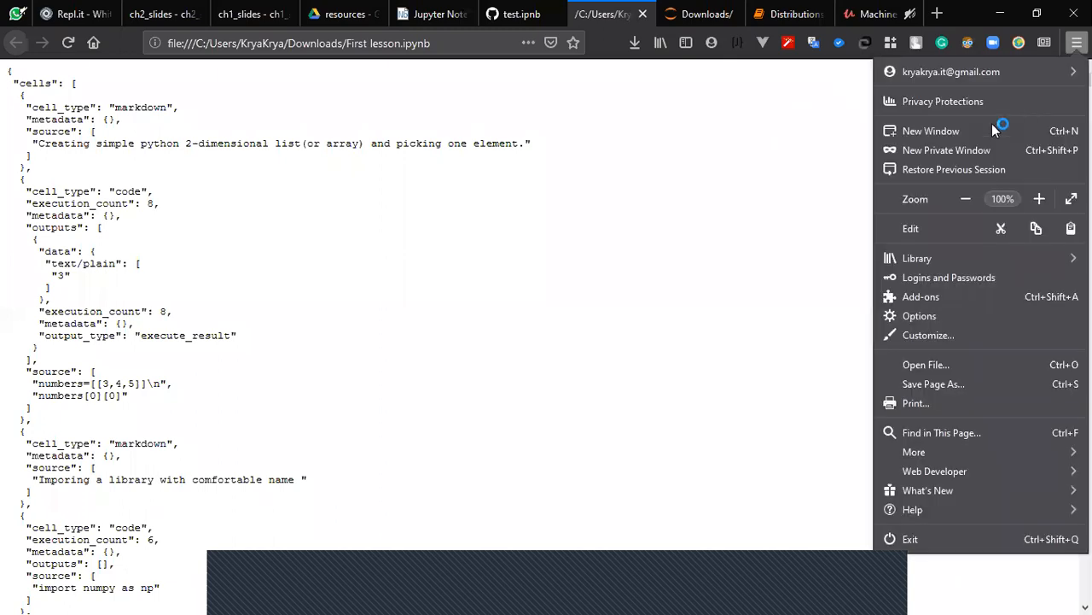
Step: Open and close a private window, then bring up the Windows Start menu
click(947, 150)
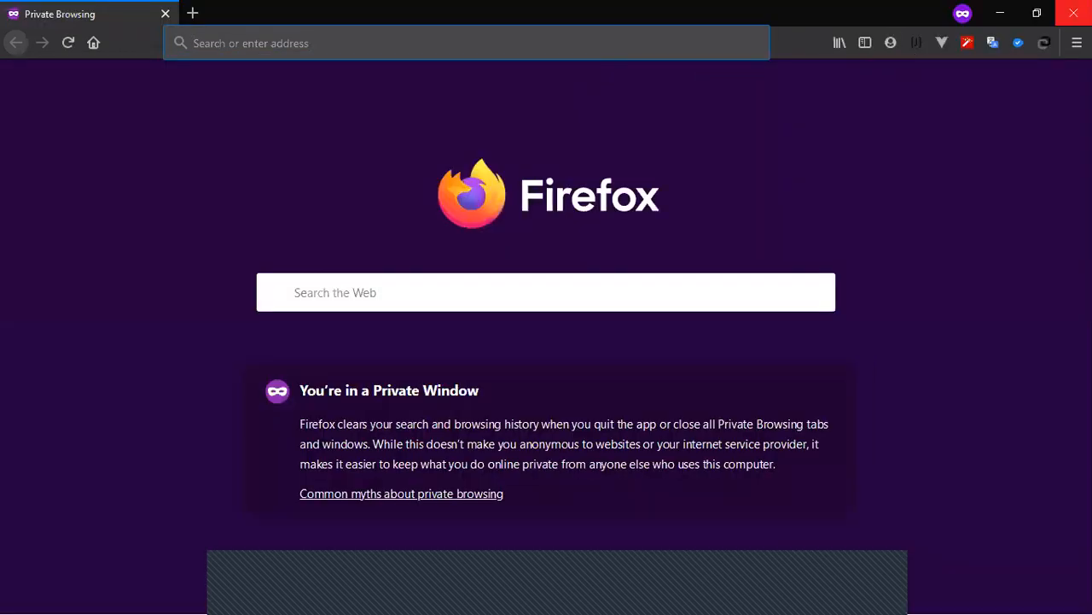
click(602, 14)
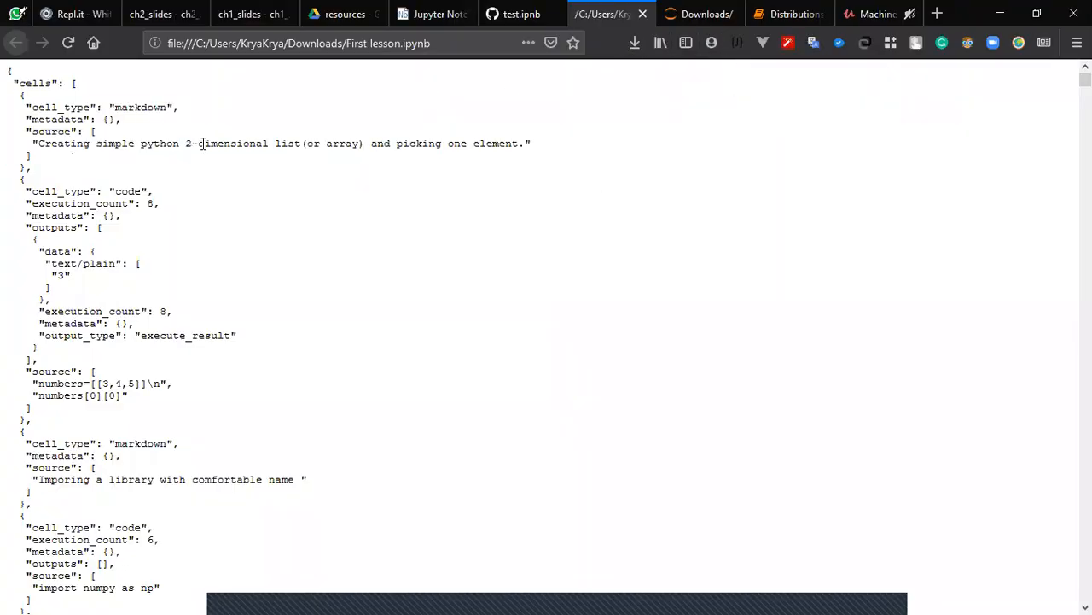
mouse_move(443, 595)
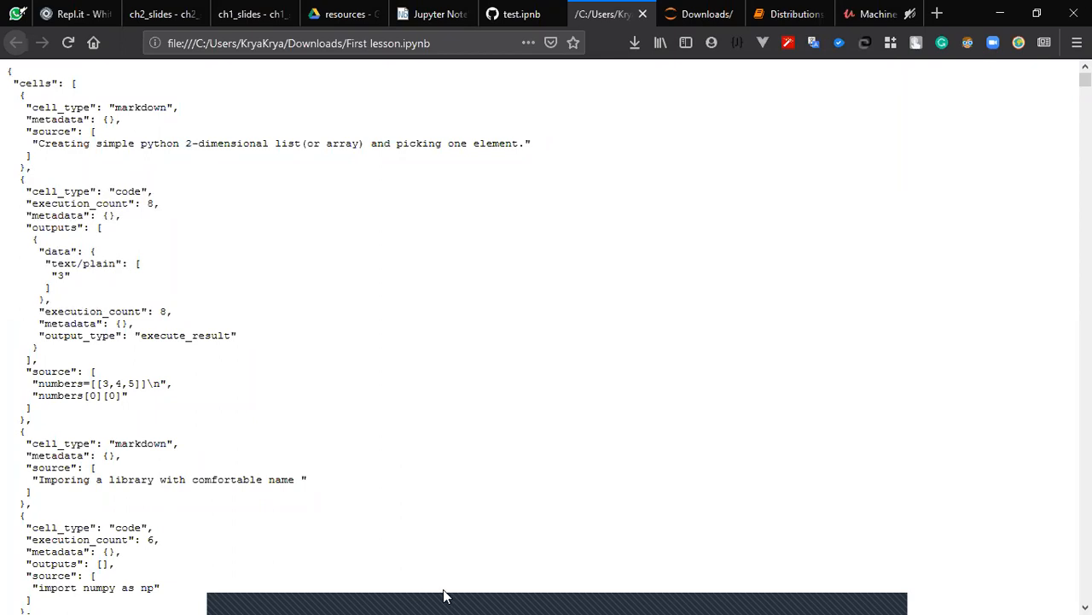
mouse_move(438, 595)
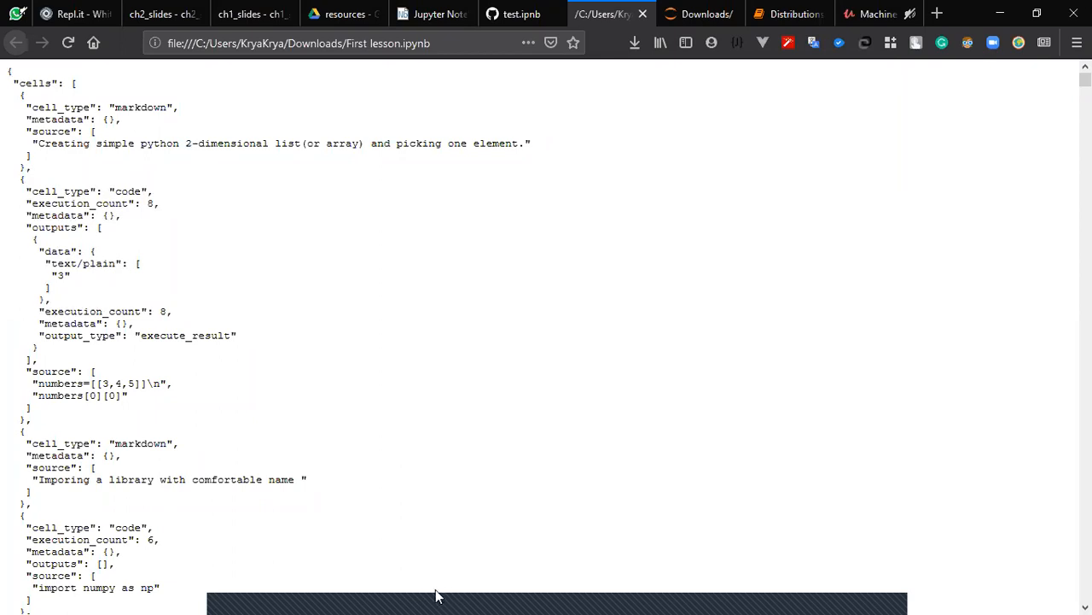
click(17, 599)
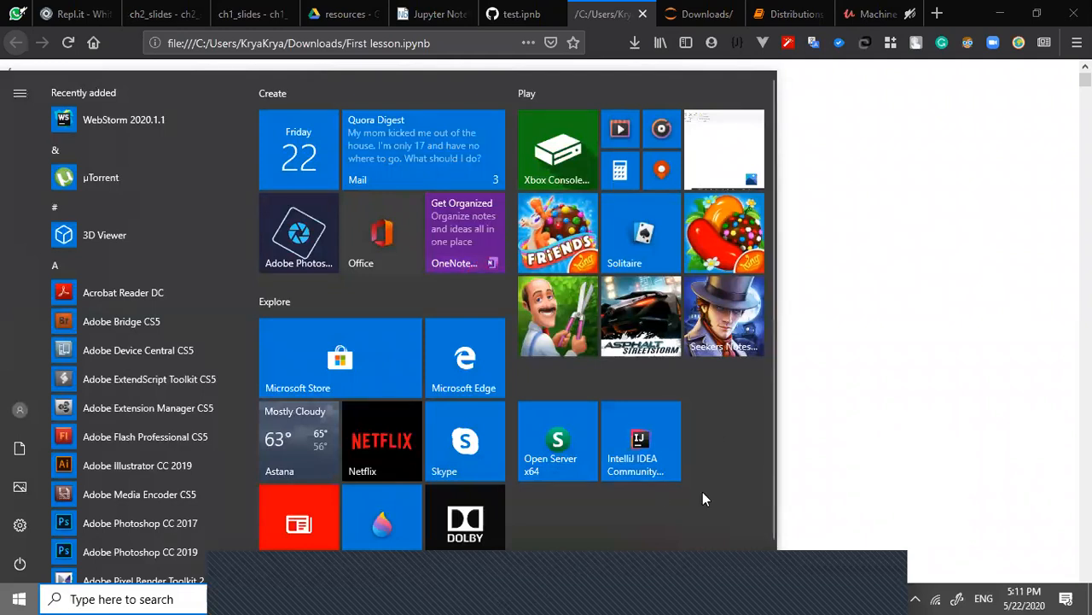
Step: Launch Google Chrome from Start search and show First lesson.ipynb in it
text(googl)
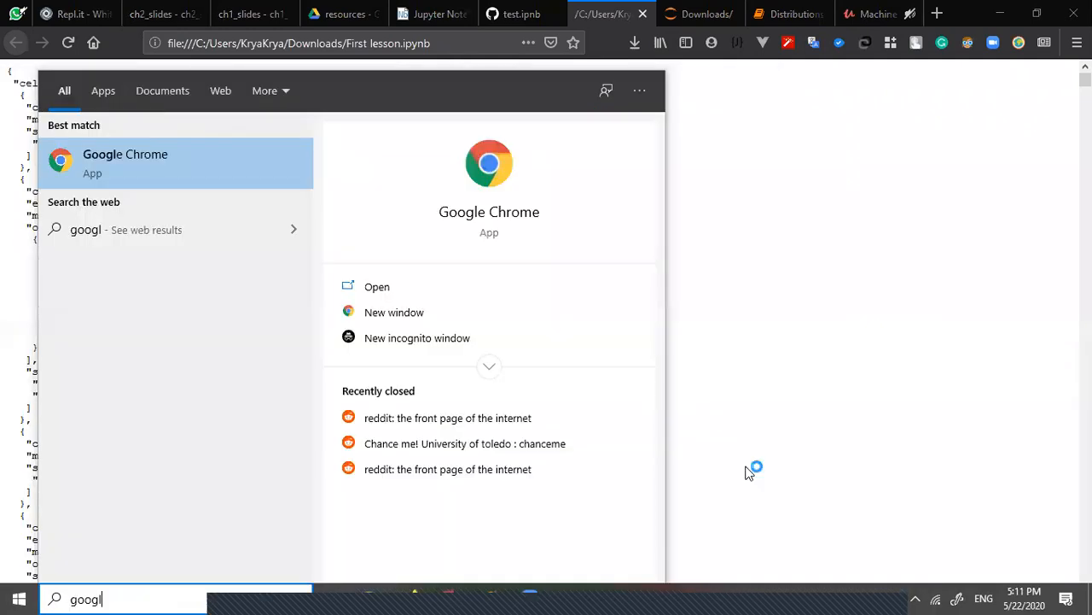
click(19, 598)
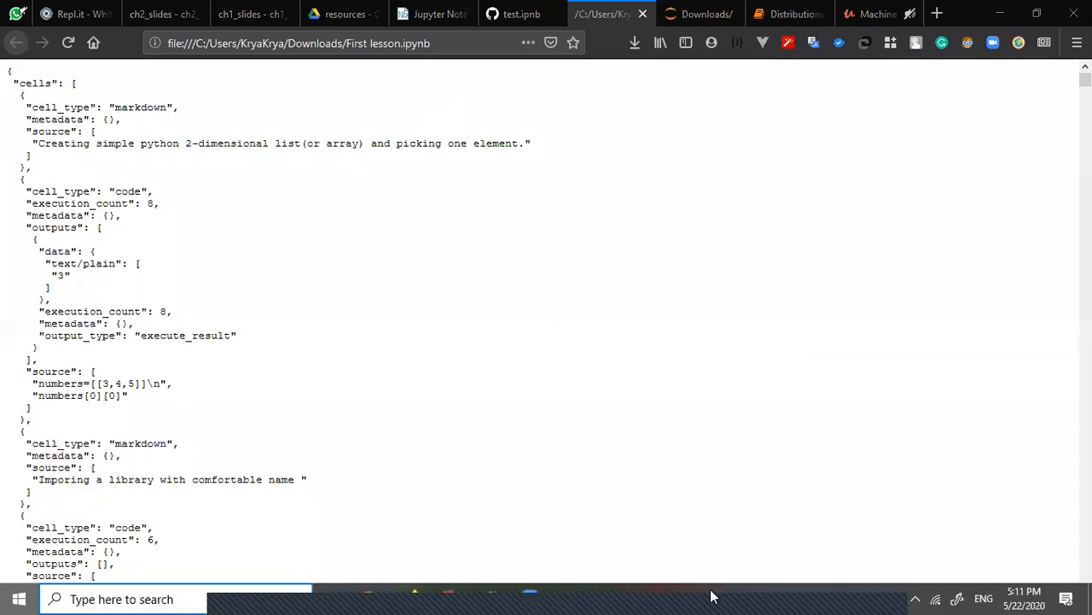
click(19, 599)
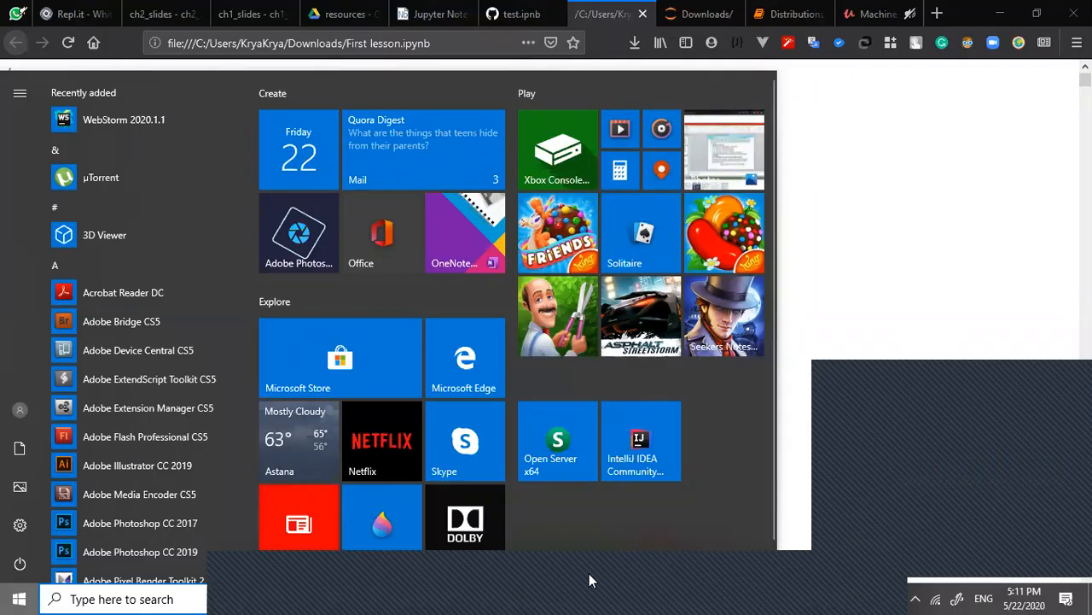
click(298, 42)
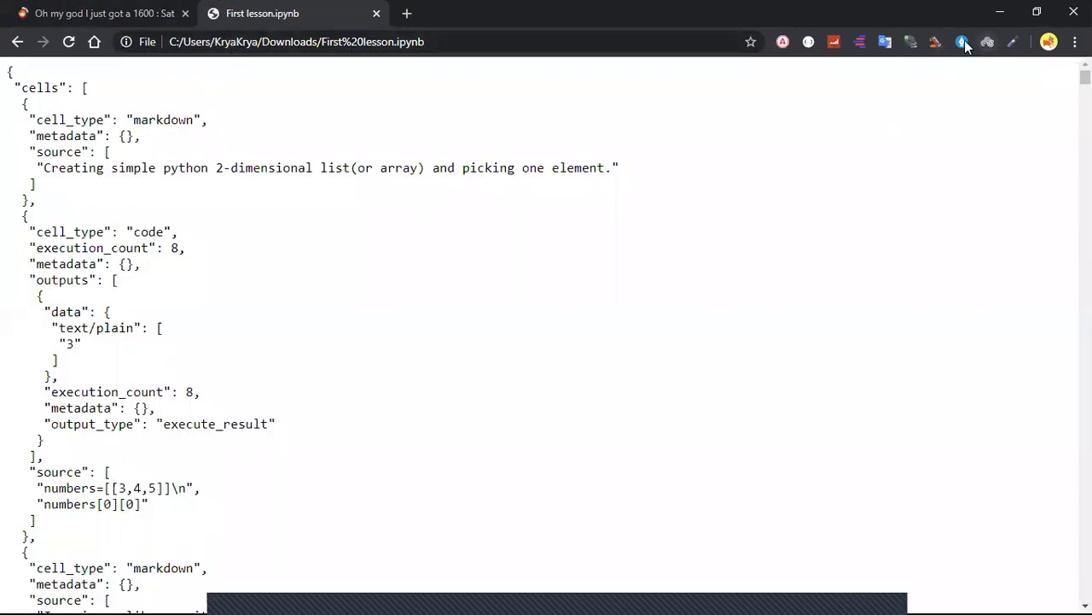
mouse_move(963, 43)
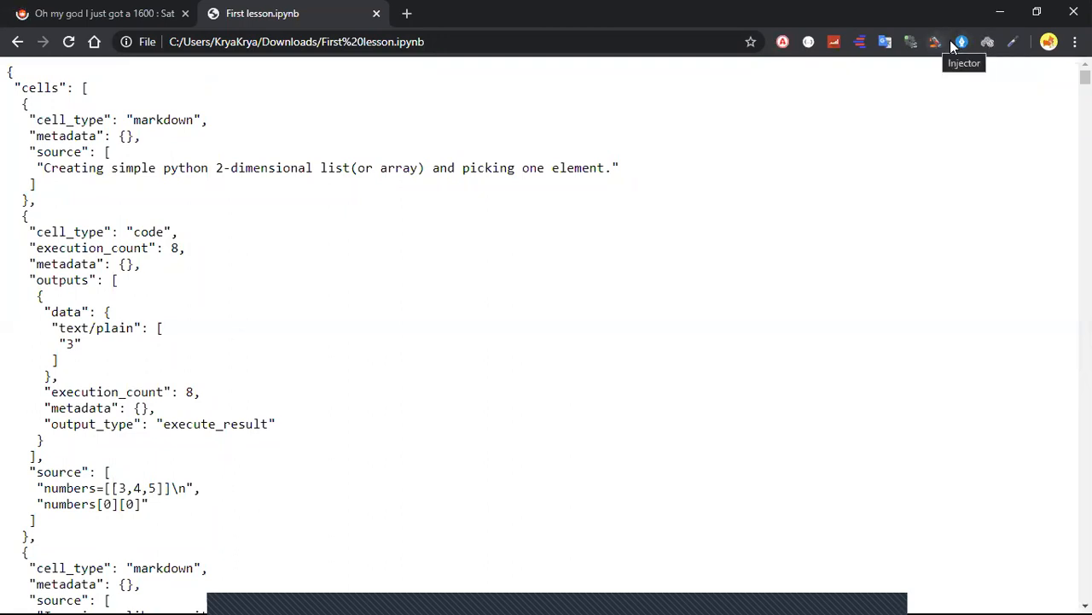
mouse_move(808, 42)
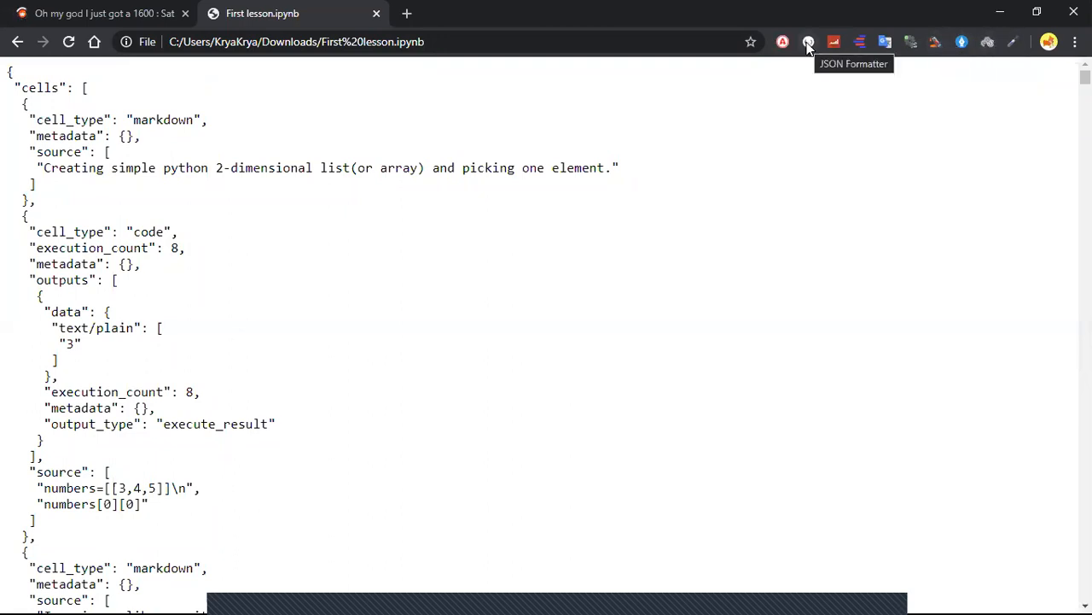
Step: Switch off the JSON Formatter extension from its Manage extensions page
right_click(808, 41)
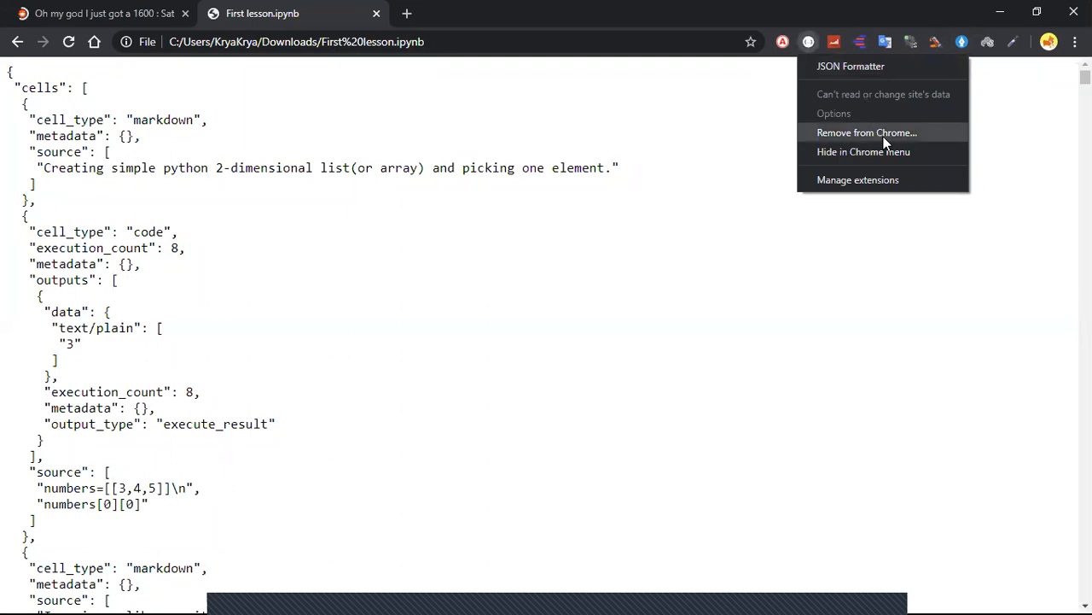
mouse_move(888, 179)
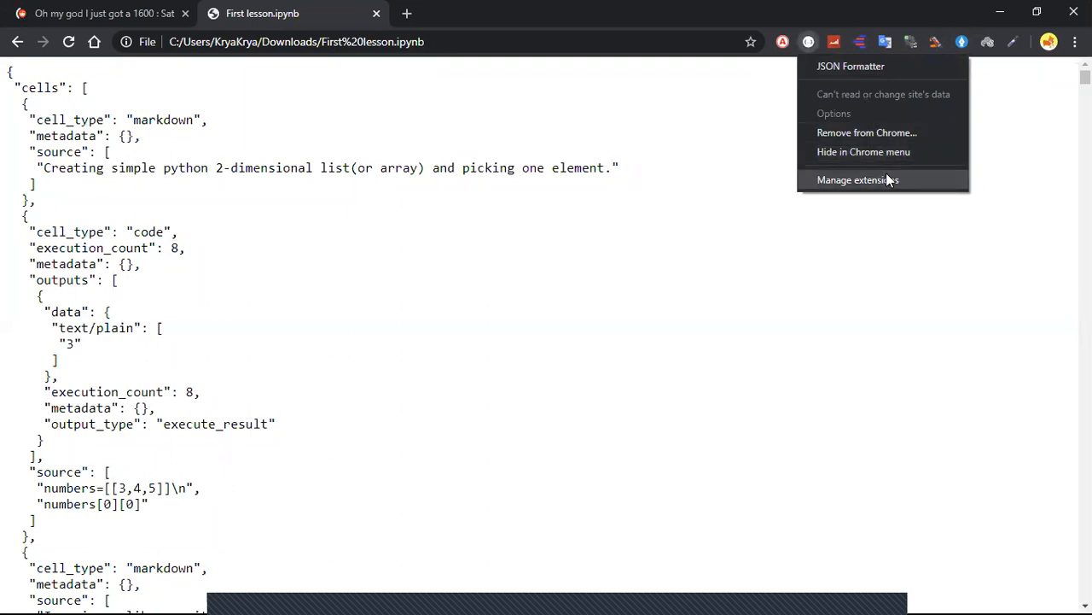
click(856, 179)
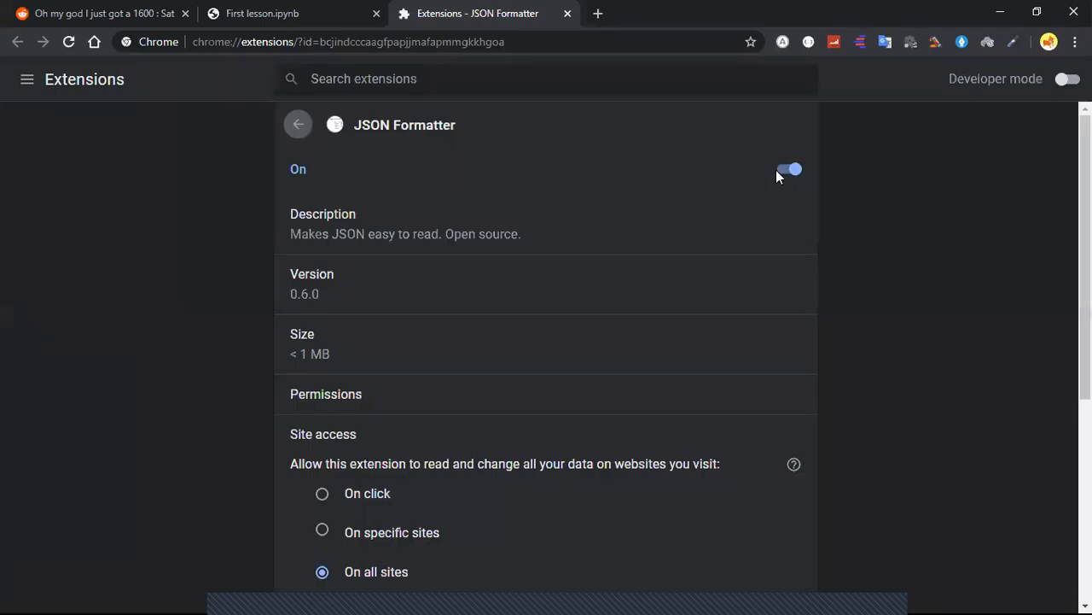
click(262, 13)
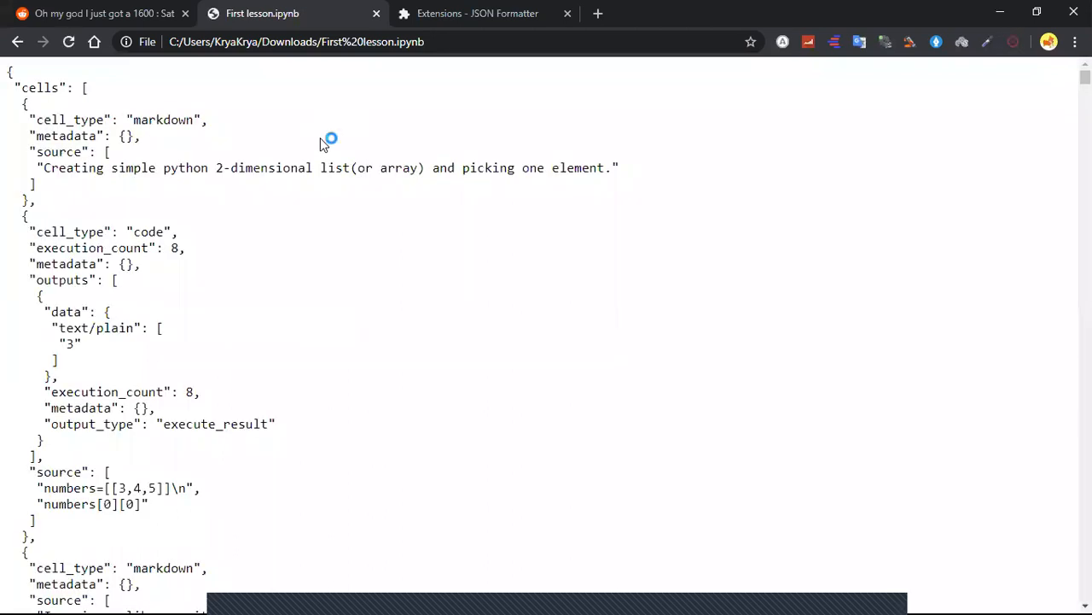
mouse_move(1074, 11)
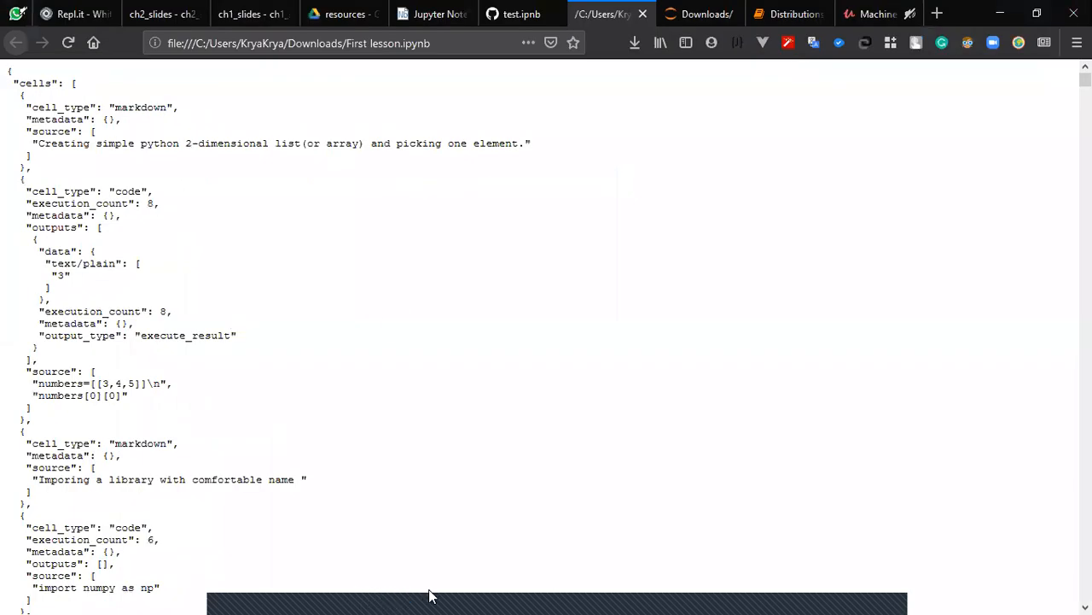
Step: Return to Firefox and select all of the raw notebook JSON
key(alt+tab)
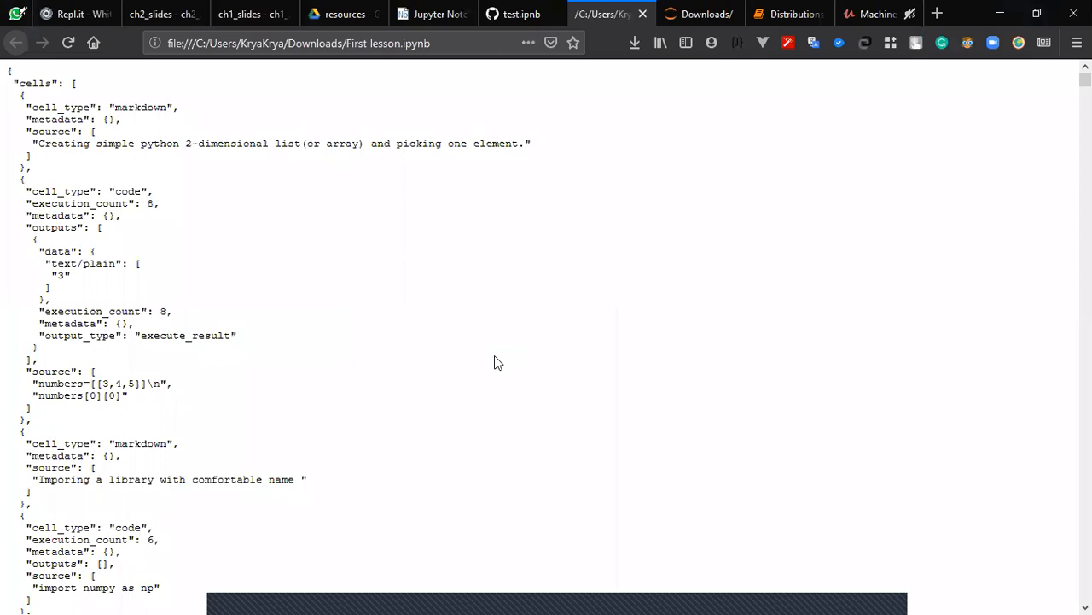
mouse_move(300, 104)
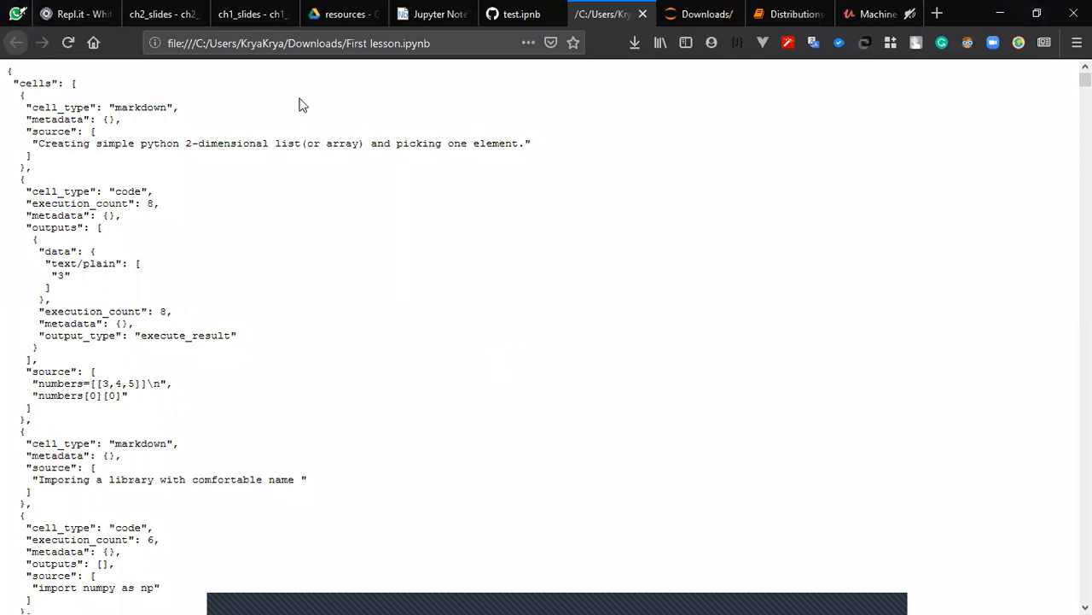
key(ctrl+a)
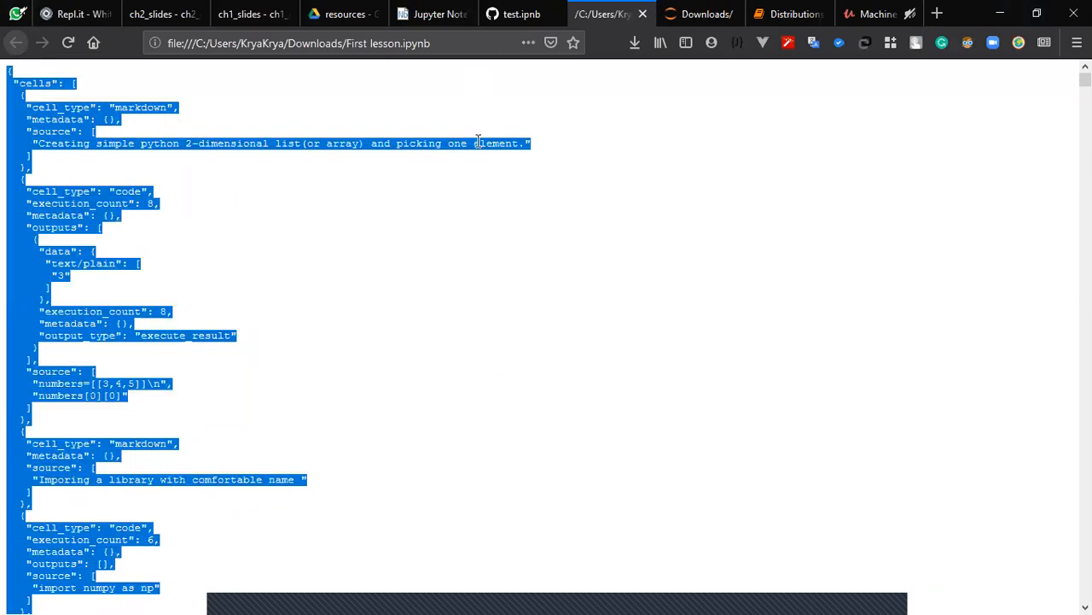
mouse_move(393, 176)
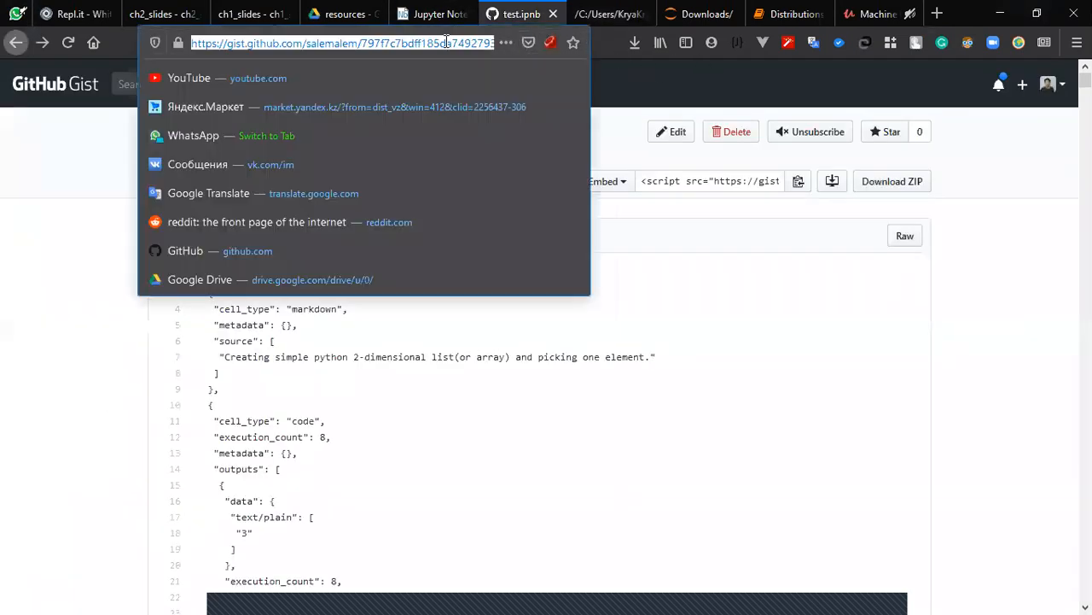
Step: Search 'github gist' and open the Discover gists · GitHub result
text(github)
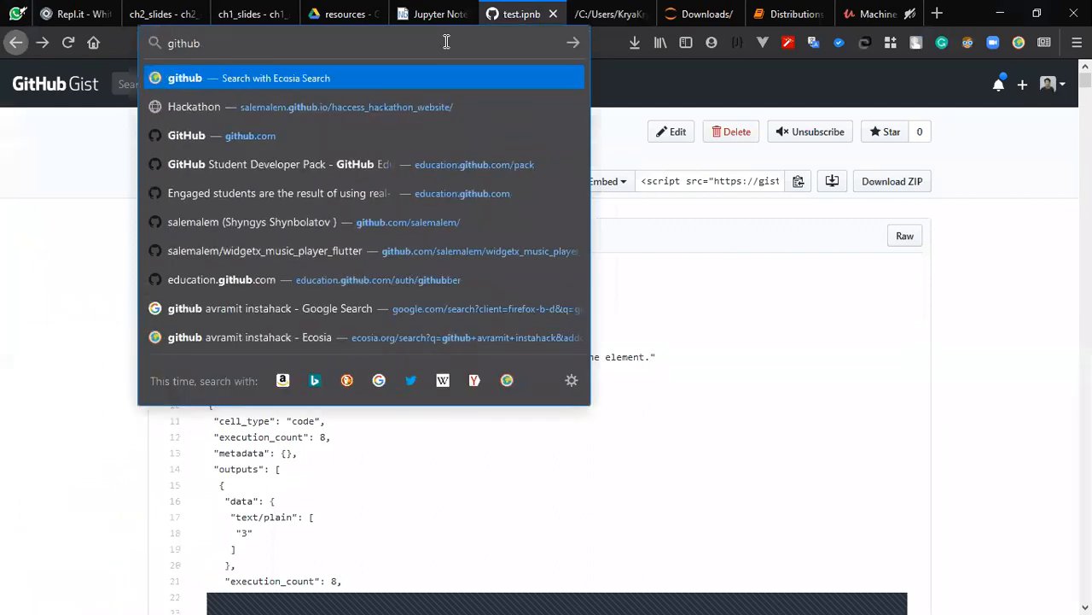
text(gist&ac)
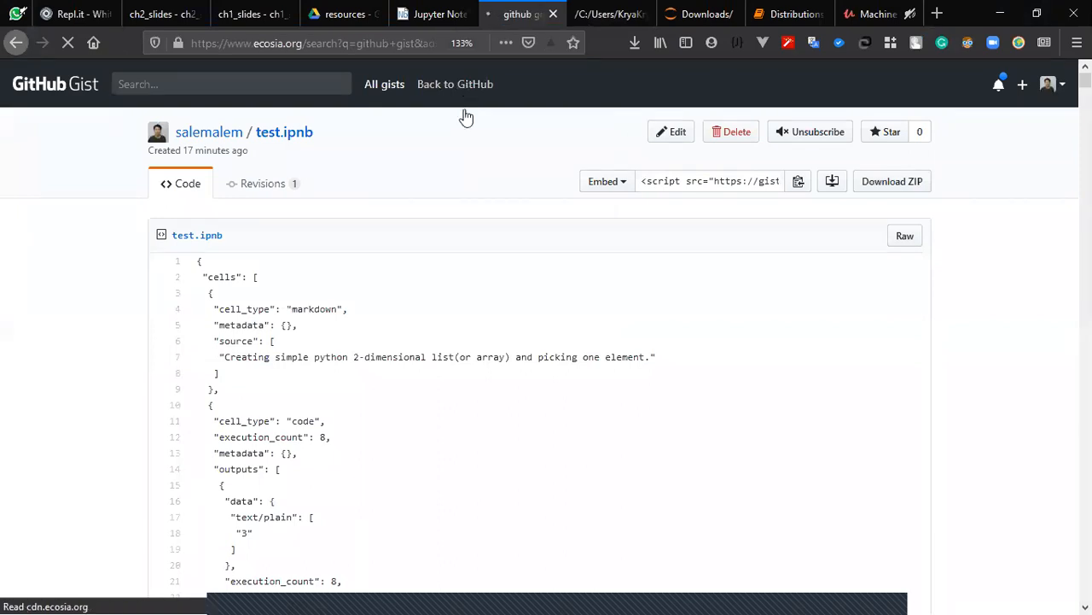
click(16, 43)
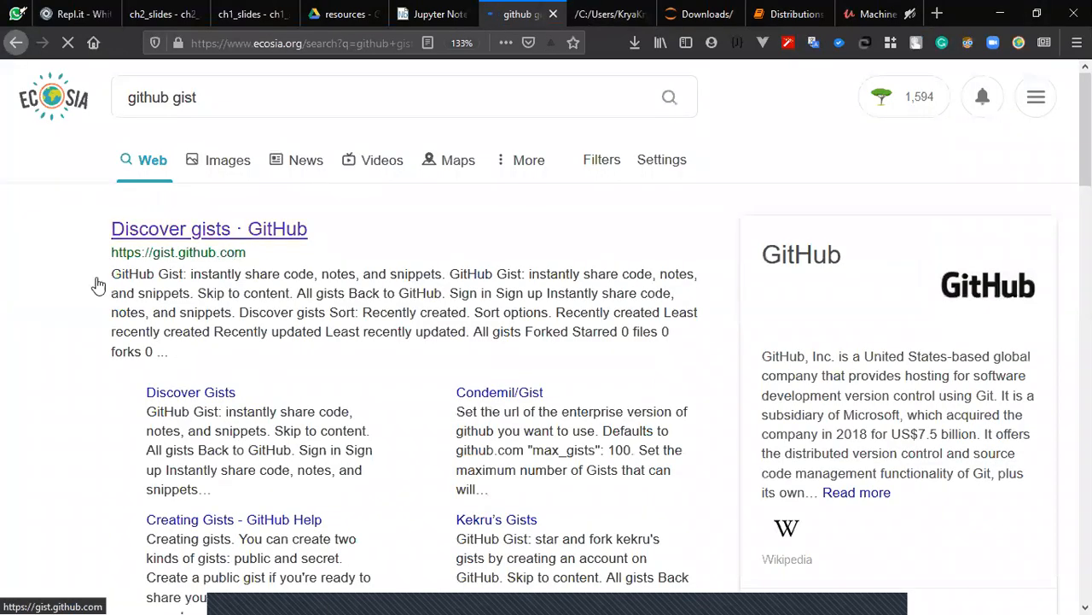
click(210, 229)
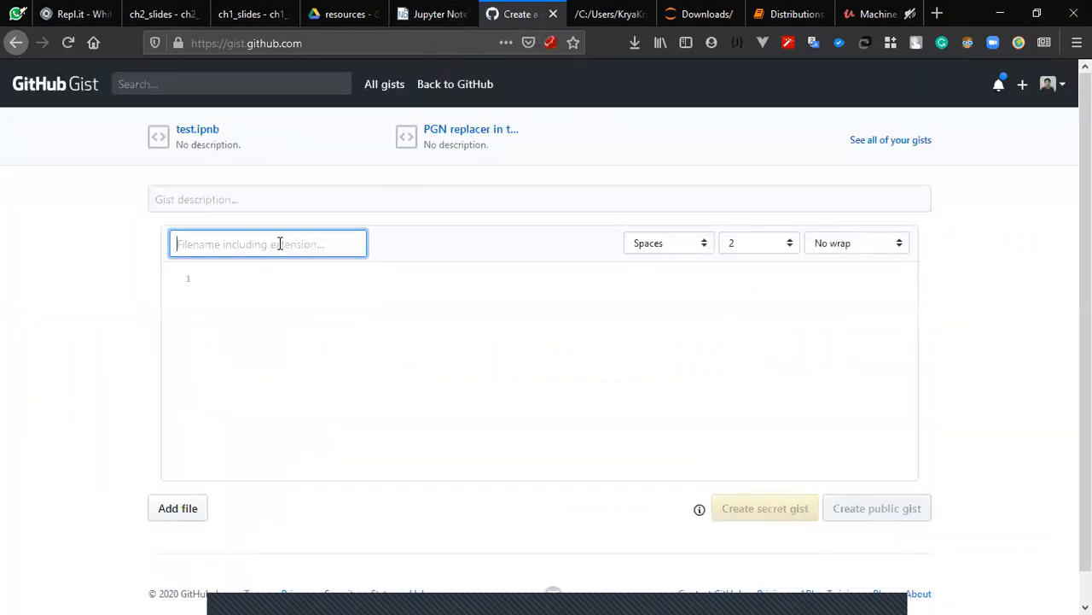
Step: Name the new gist 'first lesson.ipynb' with the notebook JSON as its content
text(f)
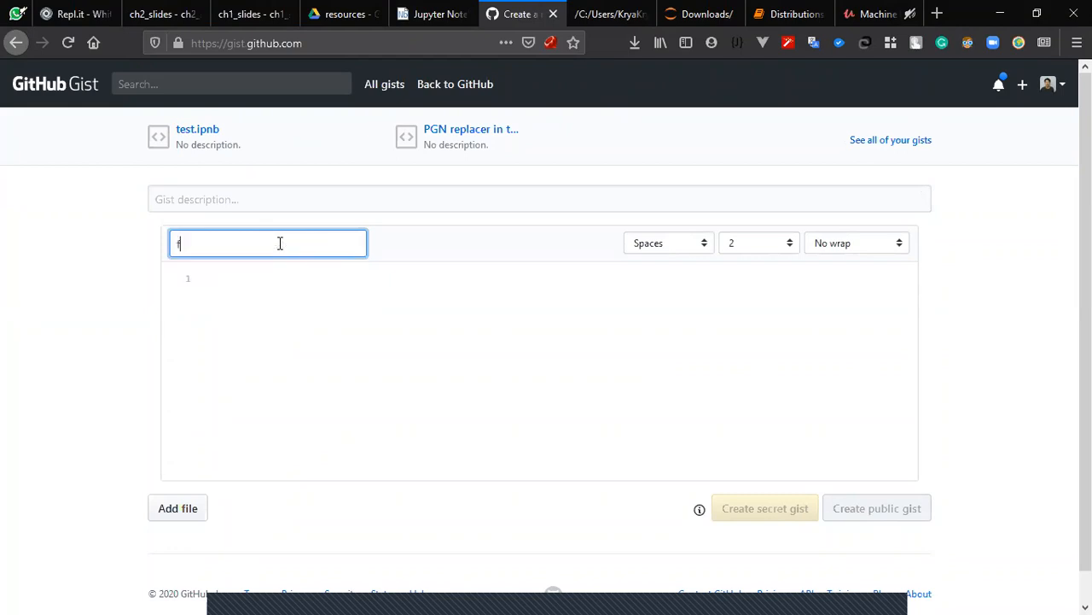
text(irst le)
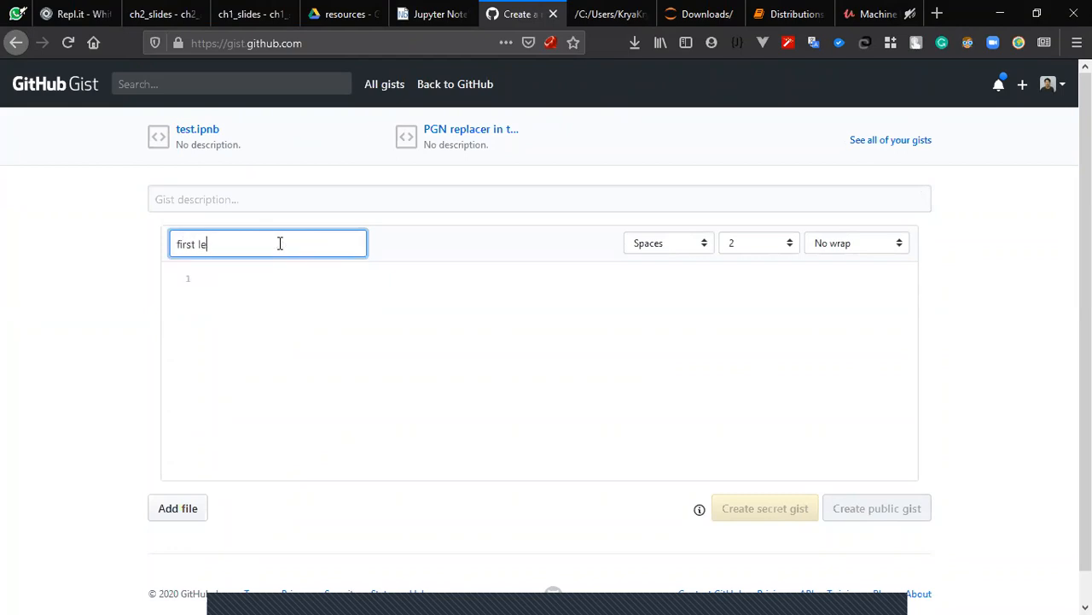
text(sson.)
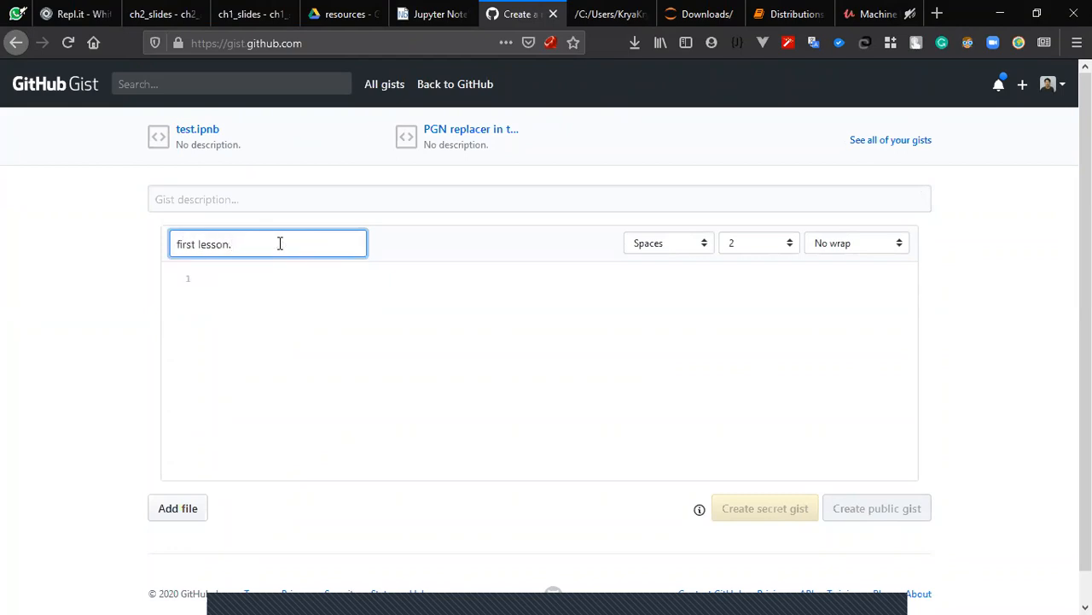
text(i)
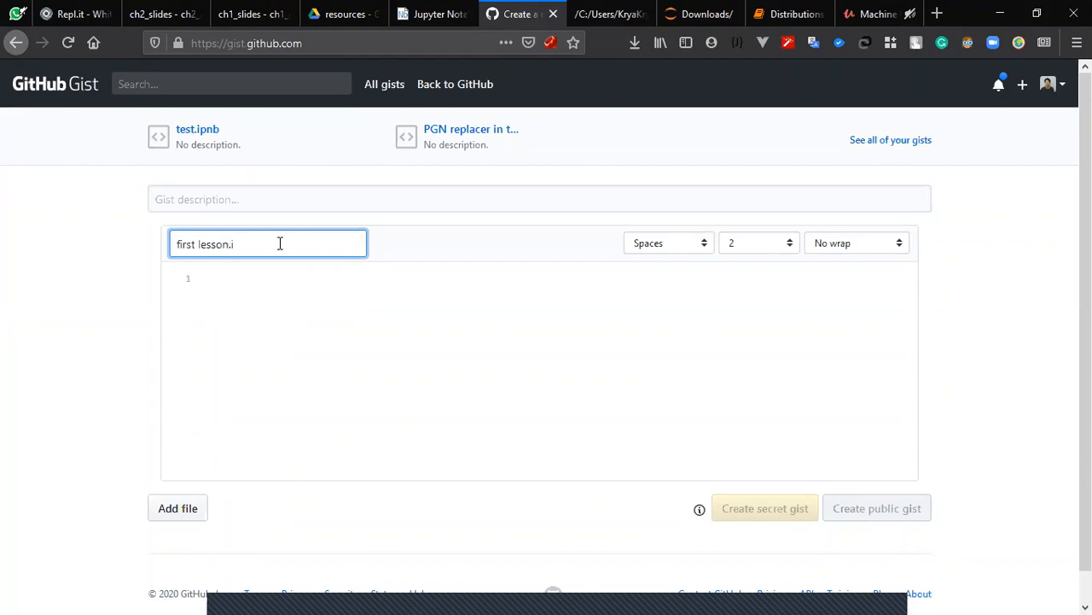
text(pnb)
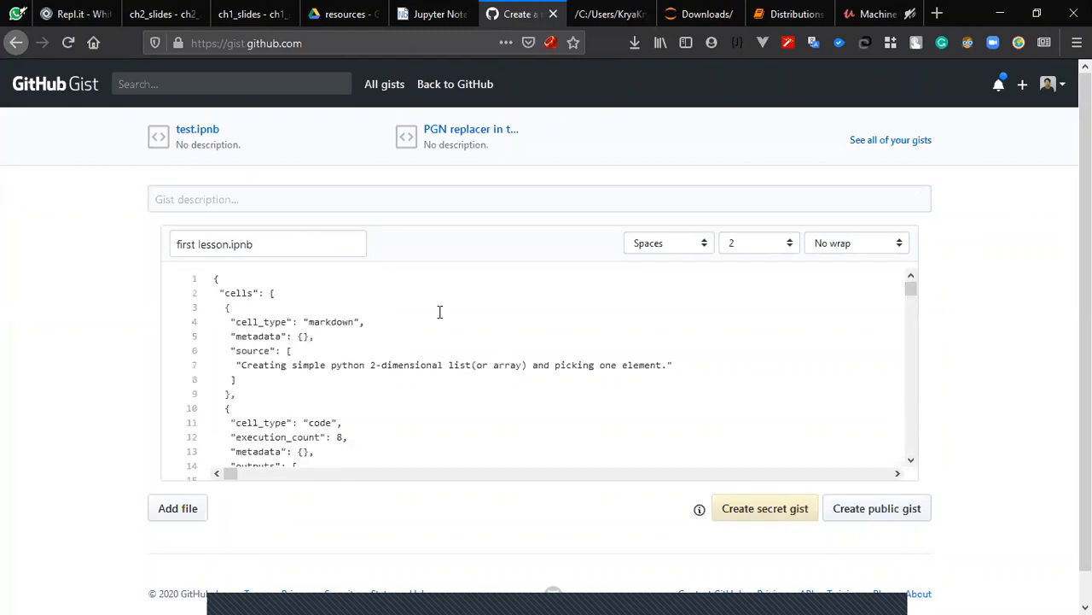
mouse_move(967, 190)
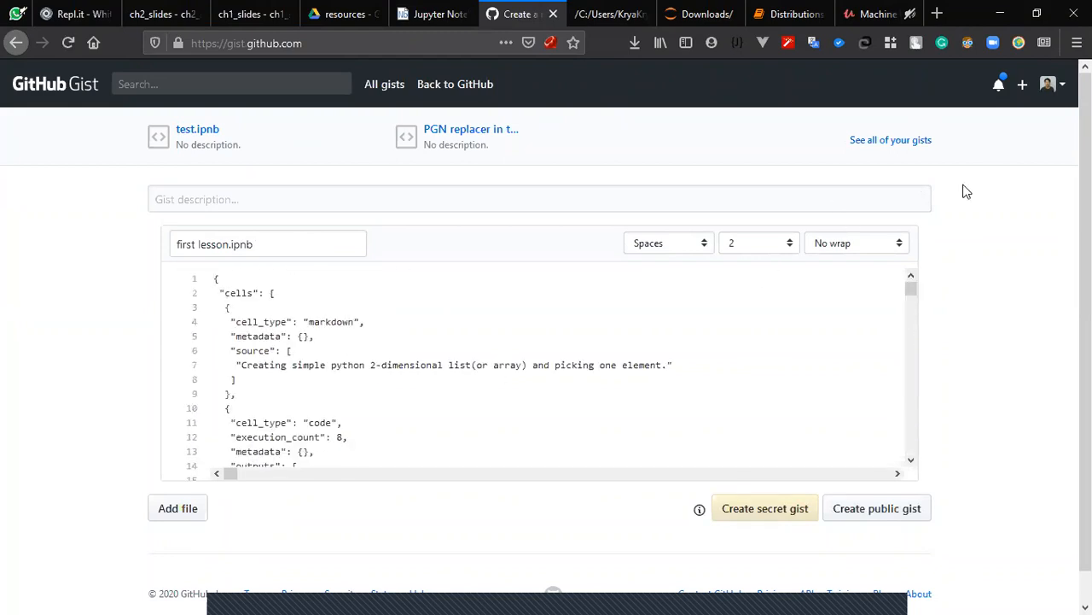
scroll(down, 3)
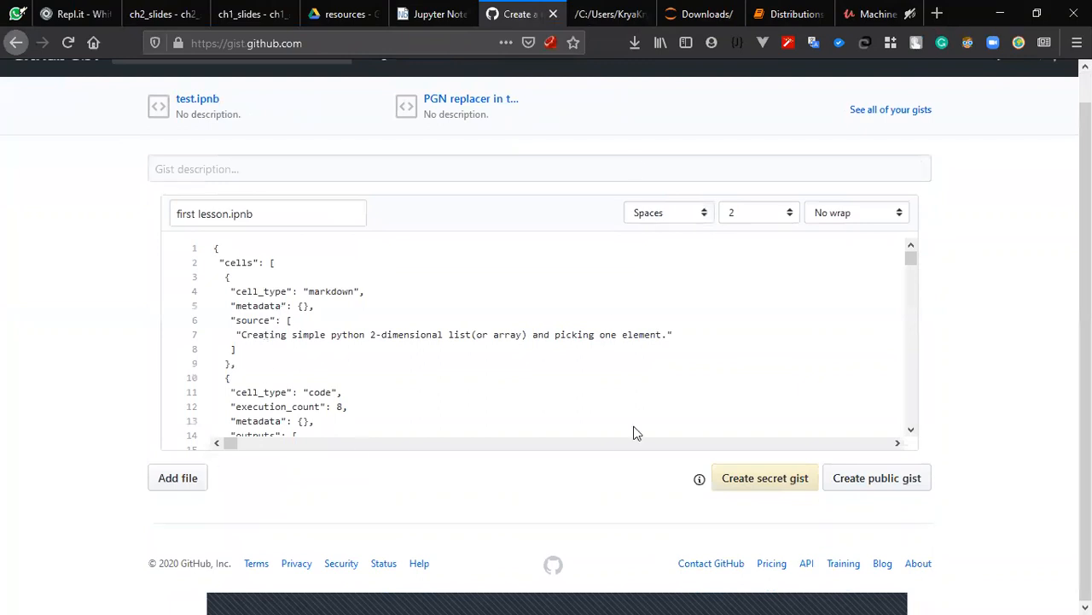
mouse_move(877, 477)
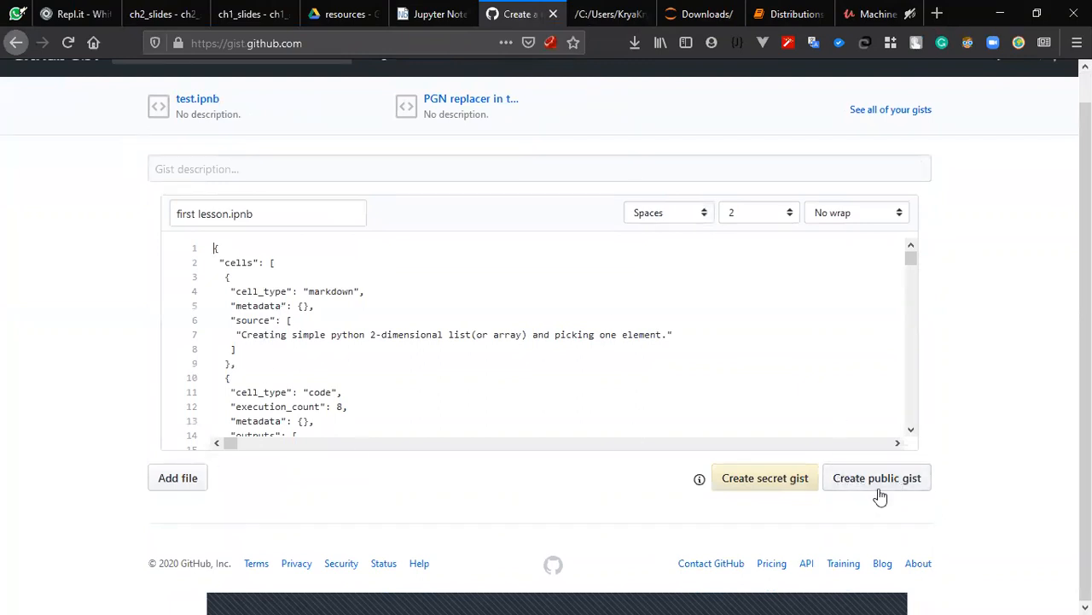
Step: Publish it as a public gist and view the created gist
click(876, 477)
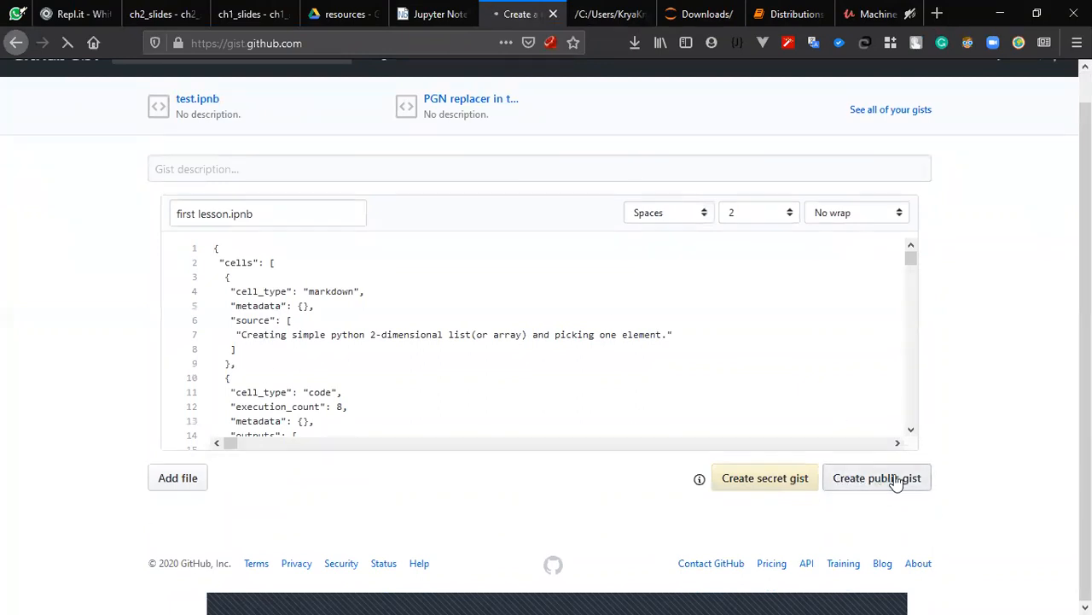
click(877, 477)
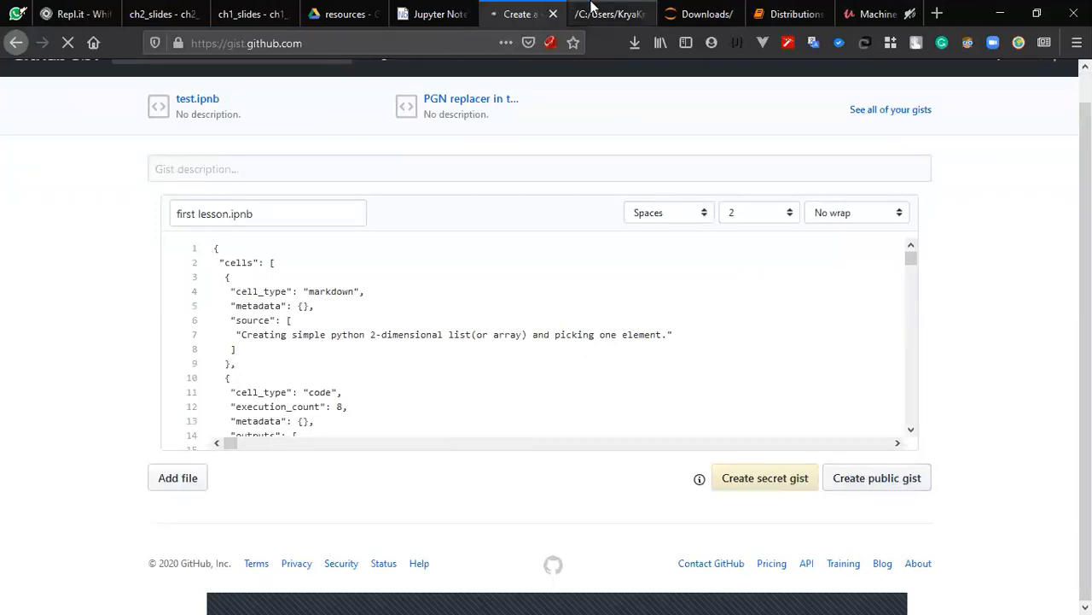
click(877, 477)
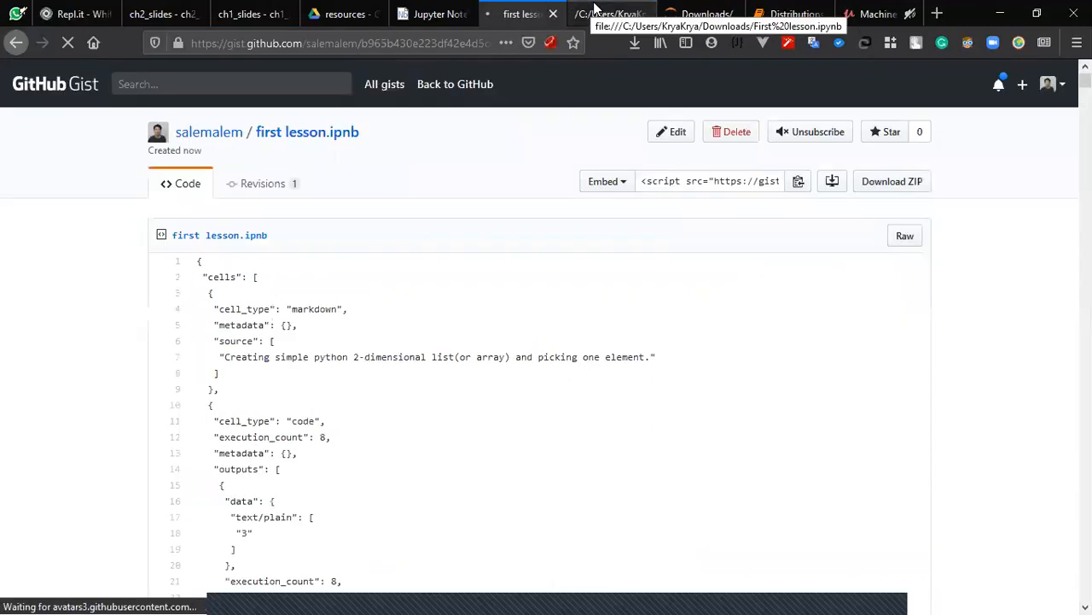
scroll(down, 3)
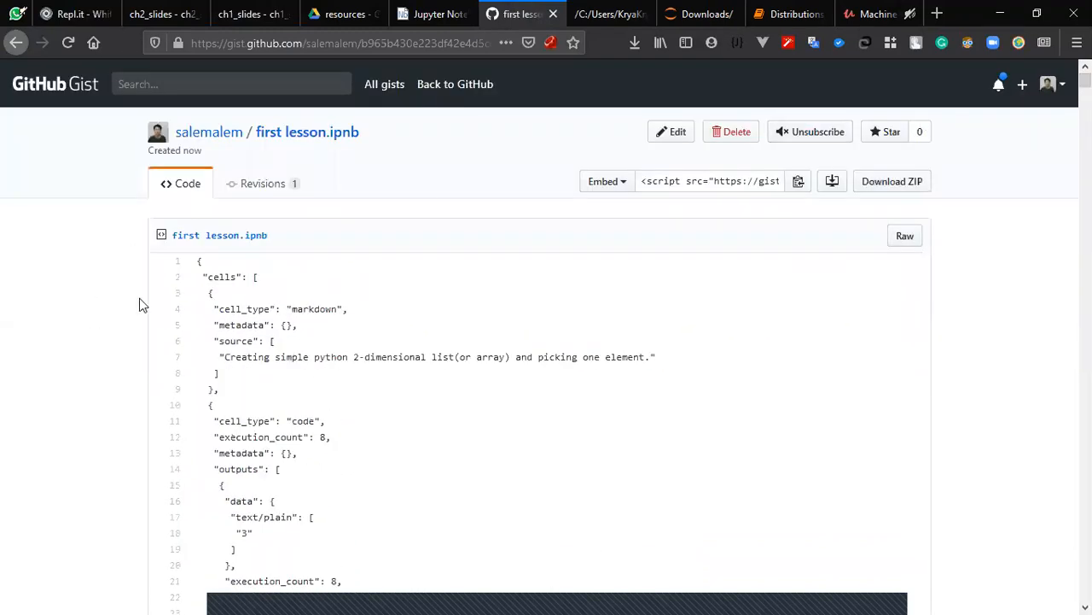
mouse_move(362, 355)
text(nbvie)
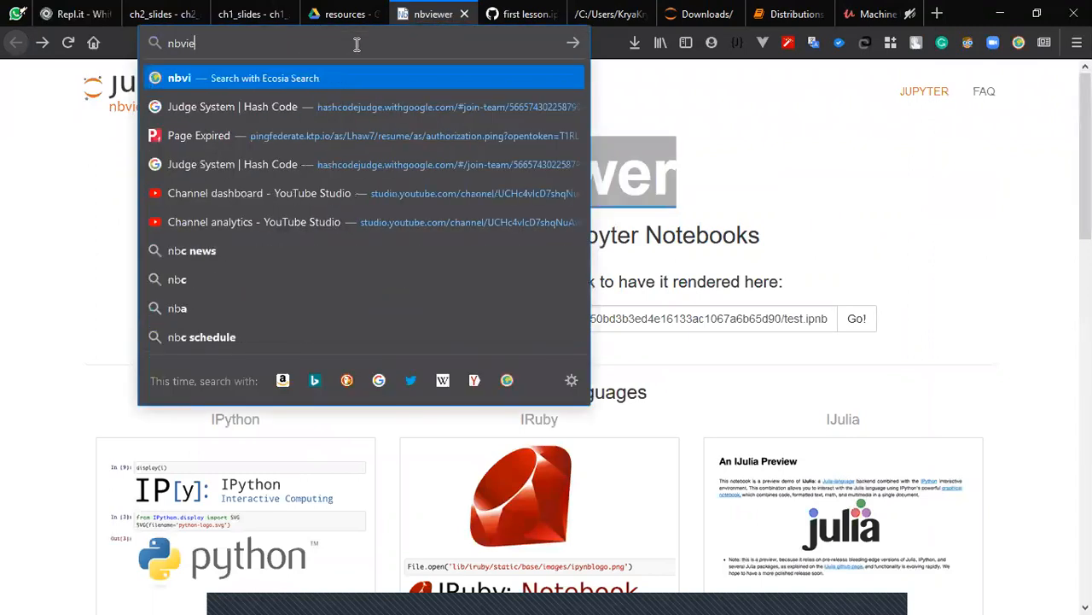
Step: Reach nbviewer.jupyter.org via the jupyter/nbviewer GitHub search result, then return to the gist
key(Return)
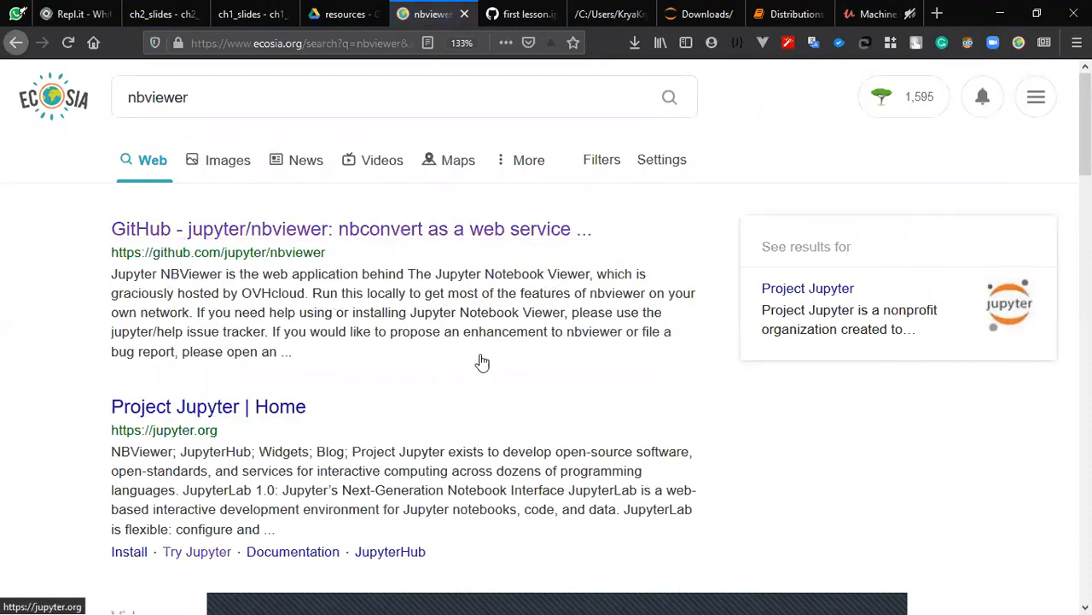
mouse_move(385, 203)
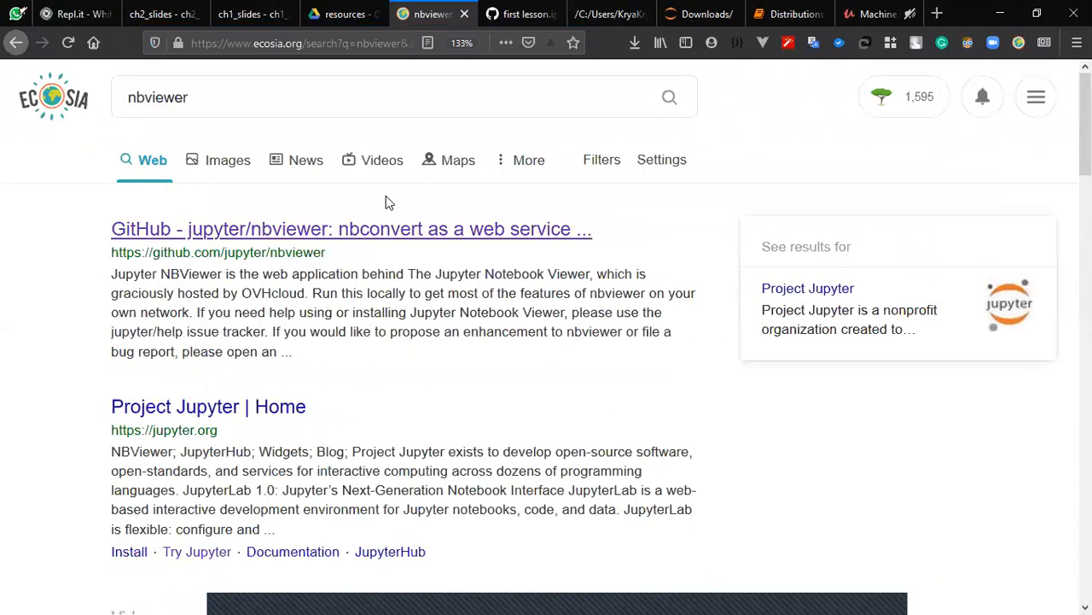
click(350, 228)
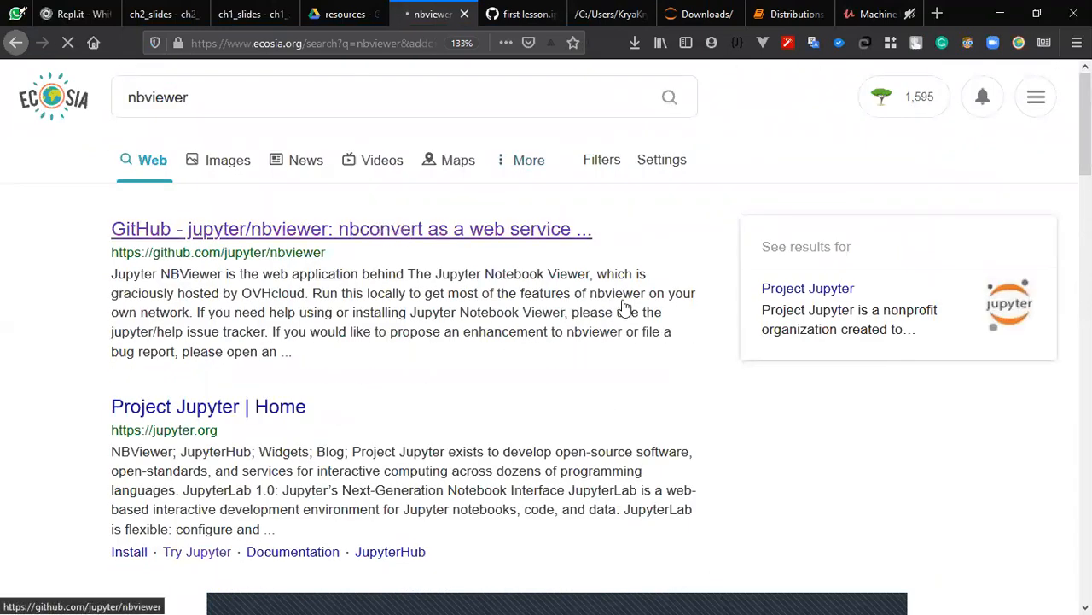
click(350, 228)
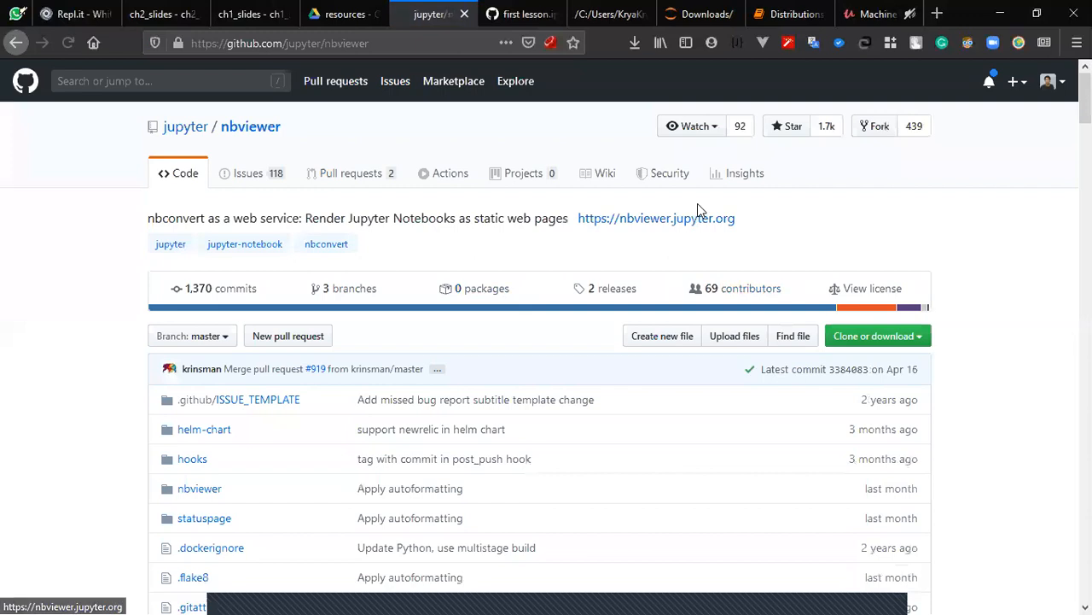
click(656, 218)
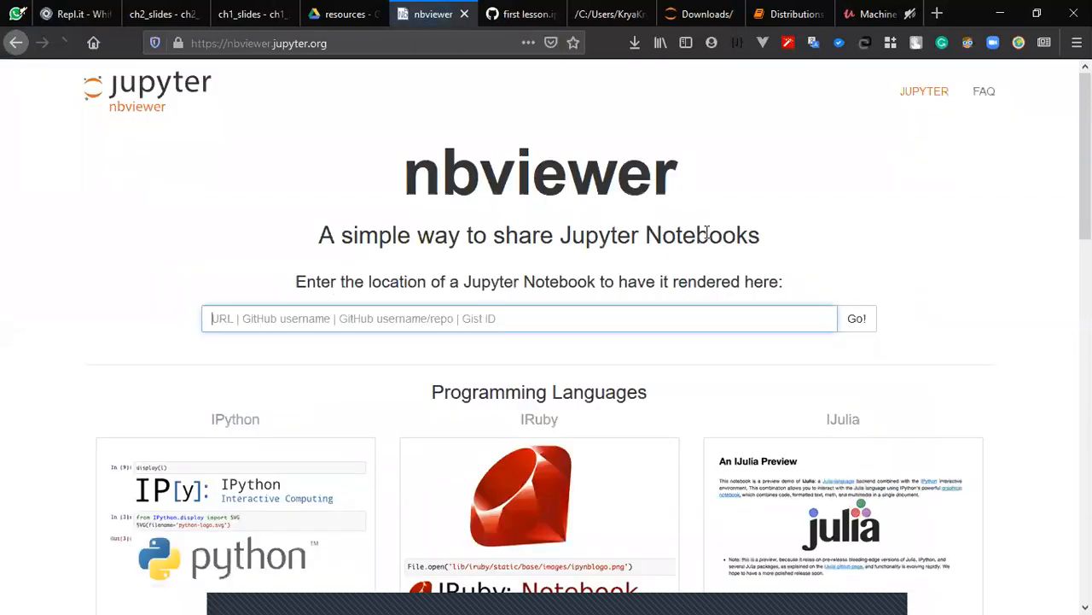
click(520, 13)
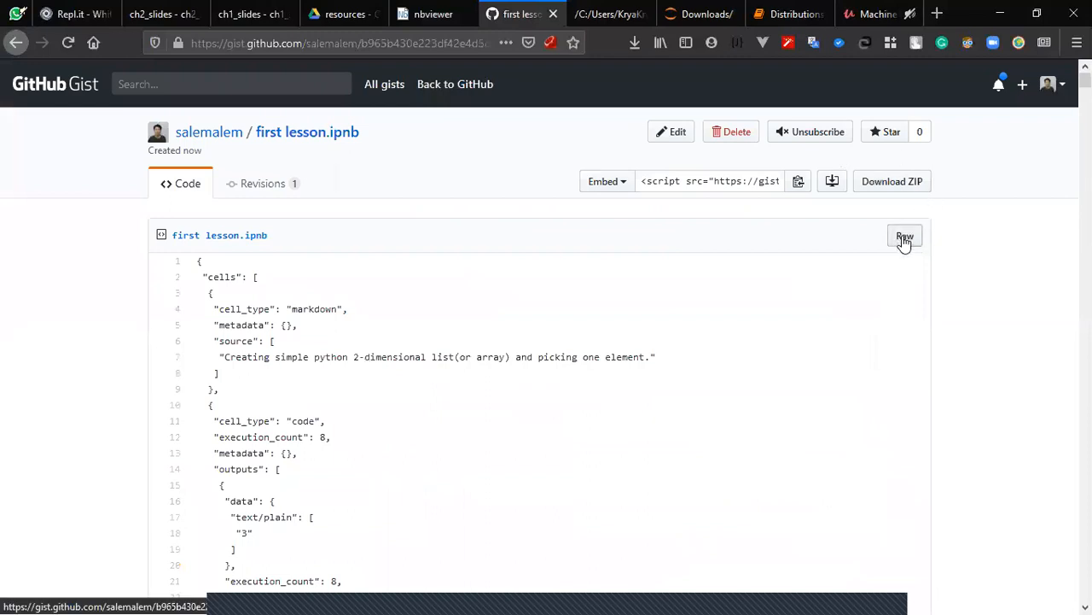
Step: Open the Raw view of first lesson.ipynb and bring the nbviewer tab back to front
click(904, 236)
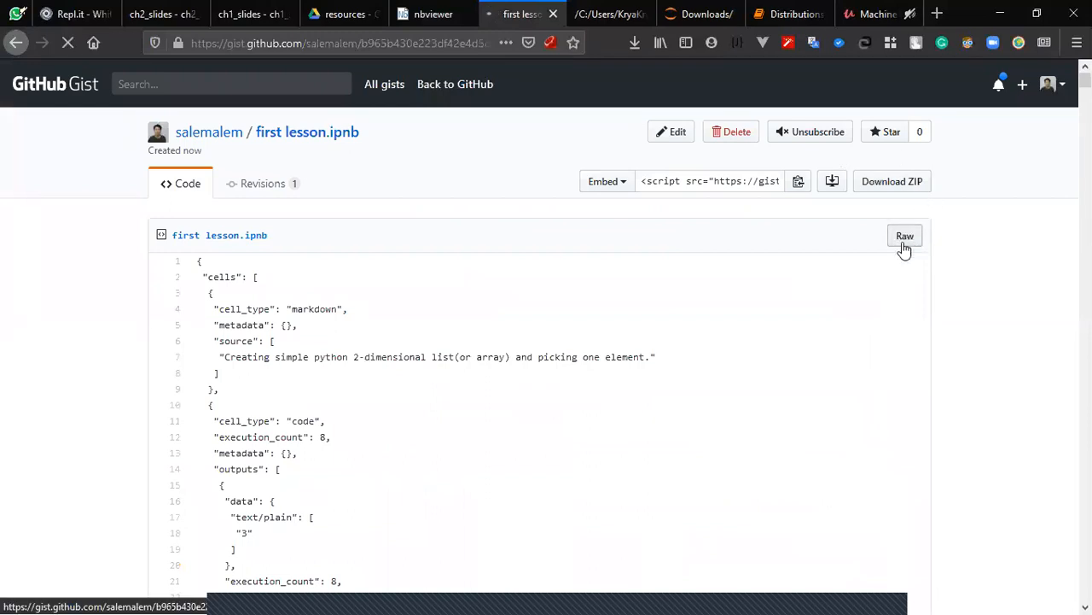
click(904, 236)
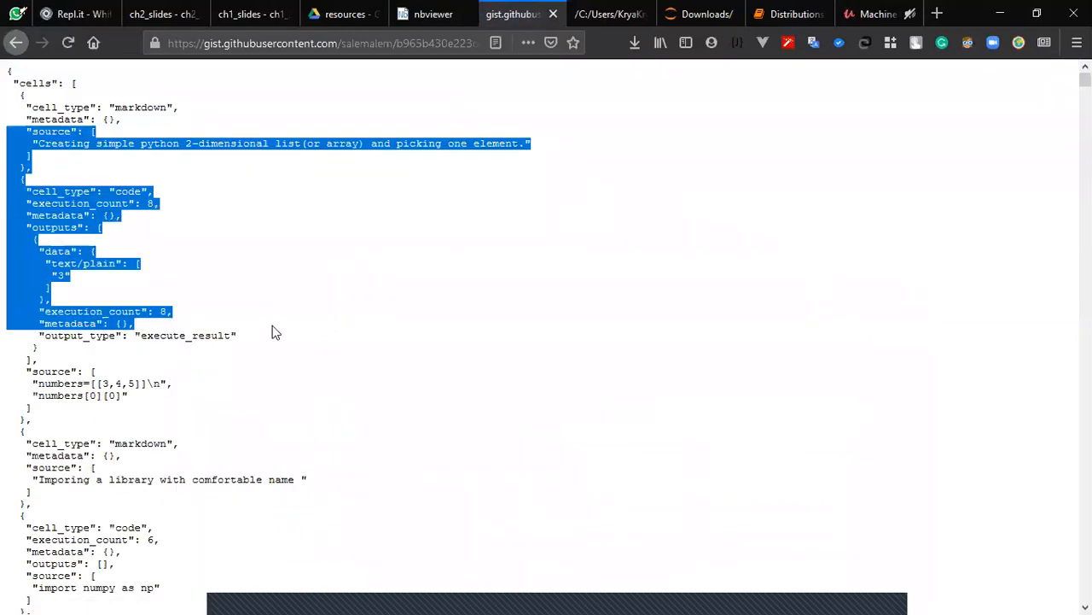
click(324, 43)
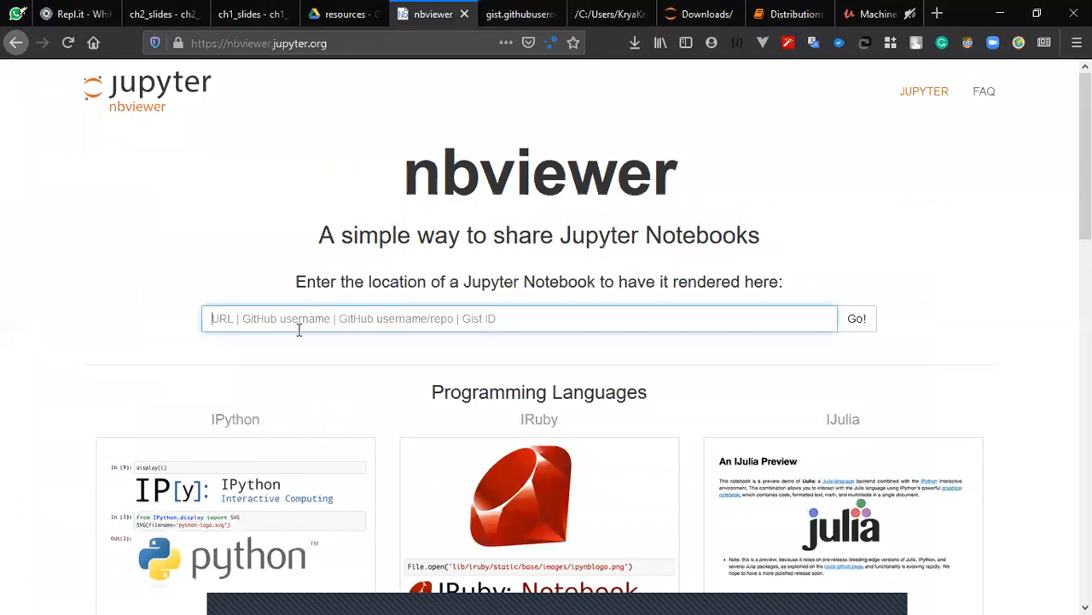
Step: Submit the gist's raw first lesson.ipynb URL in nbviewer's location box with Go! to render it
text(alem/b965b430e223df42e4d5cc99165fd82e/raw/4784b372d6da081bfed9648e08b1bab547736a7f/first%2520lesson.ipnb)
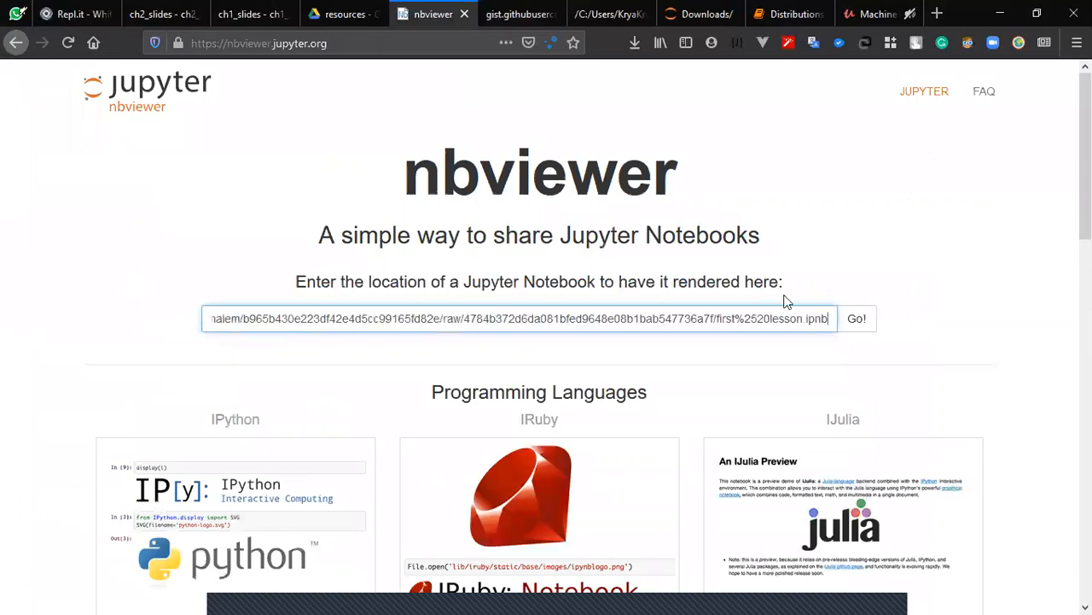
click(856, 318)
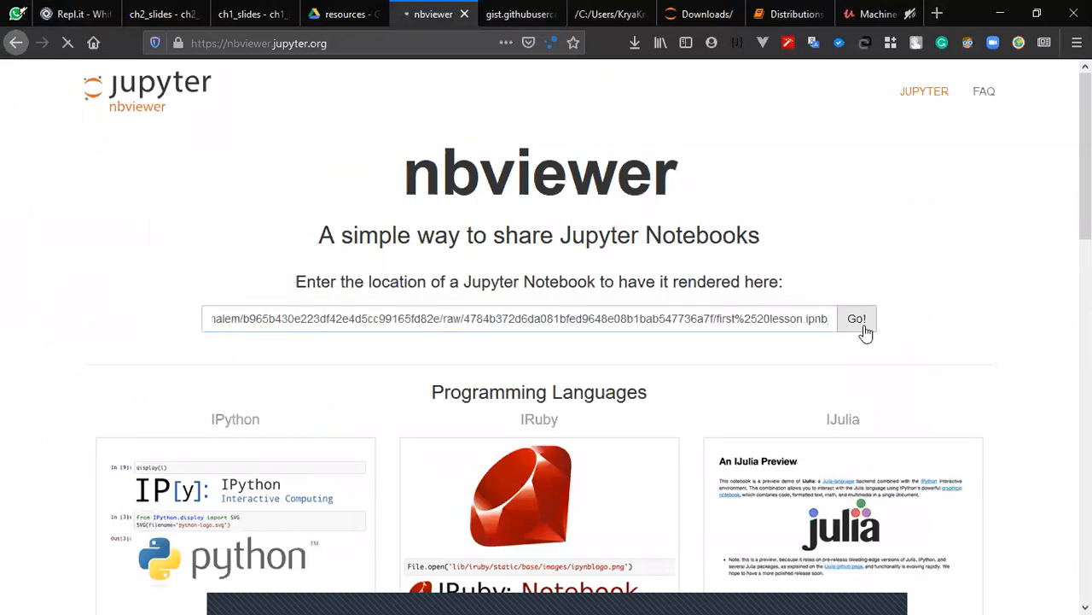
click(856, 318)
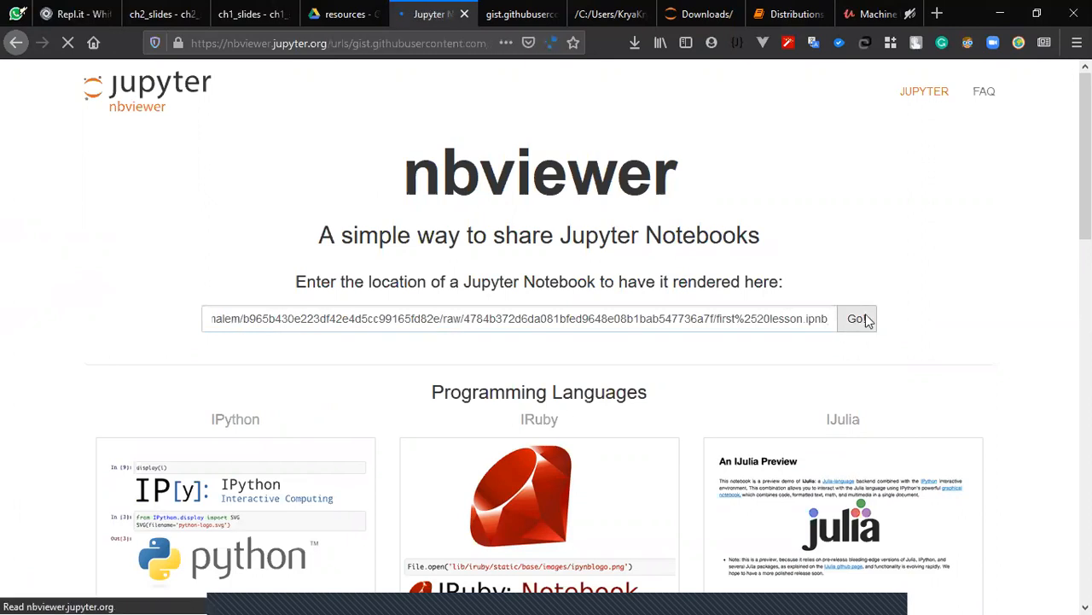
click(856, 318)
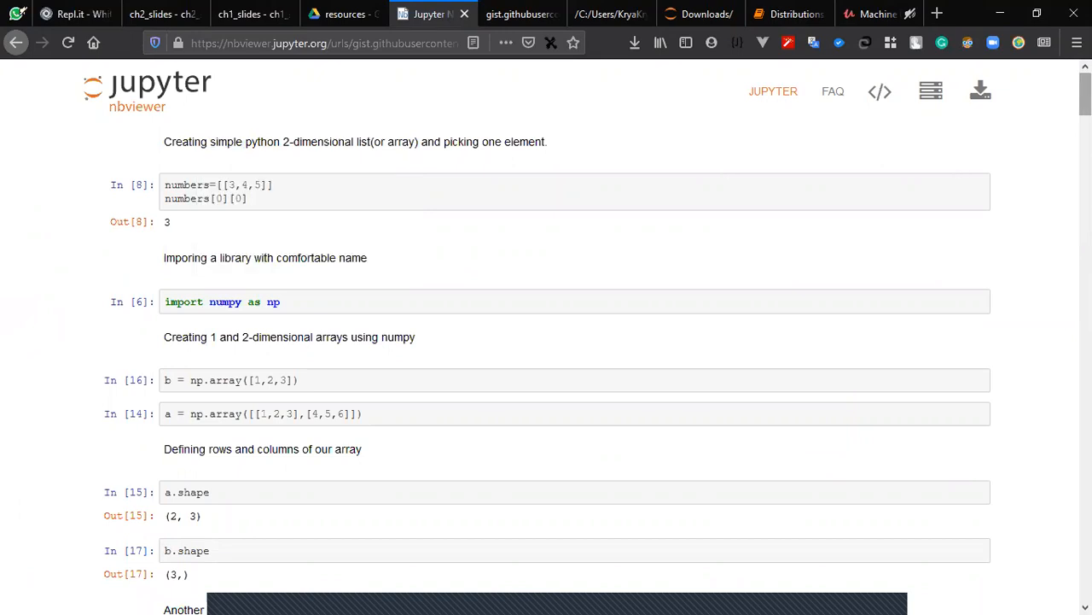
mouse_move(380, 117)
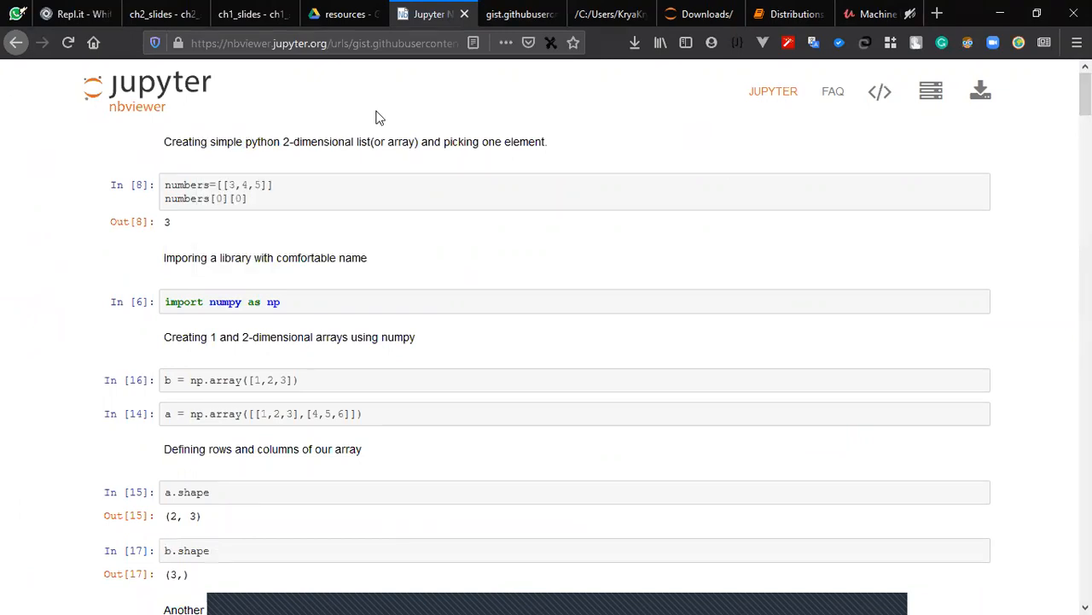
mouse_move(608, 151)
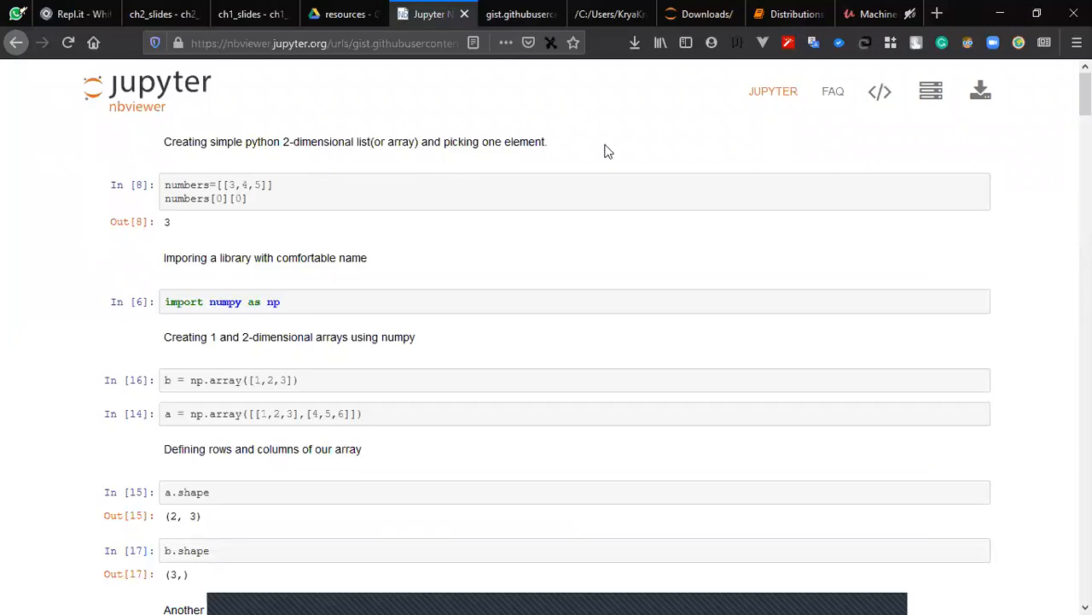
mouse_move(538, 557)
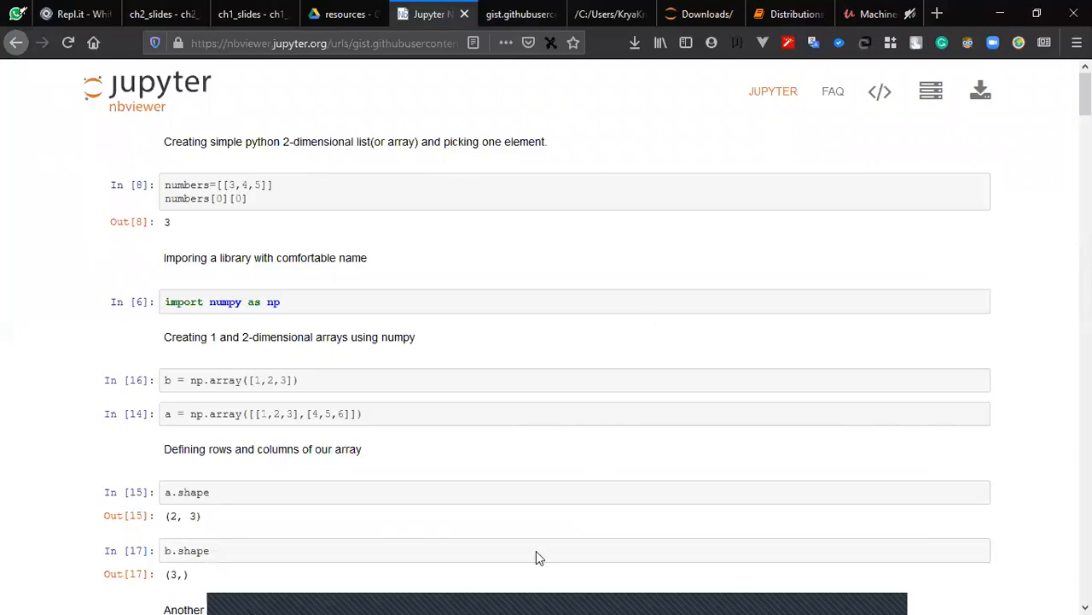